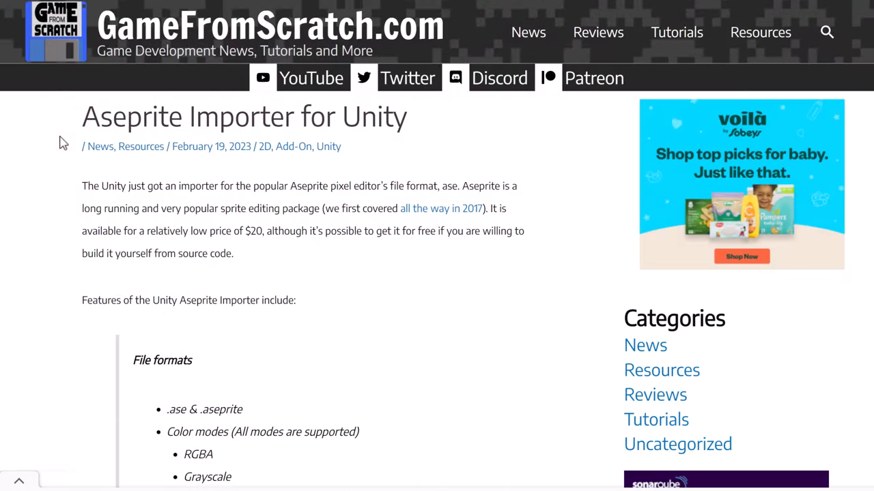
pyautogui.moveTo(394, 287)
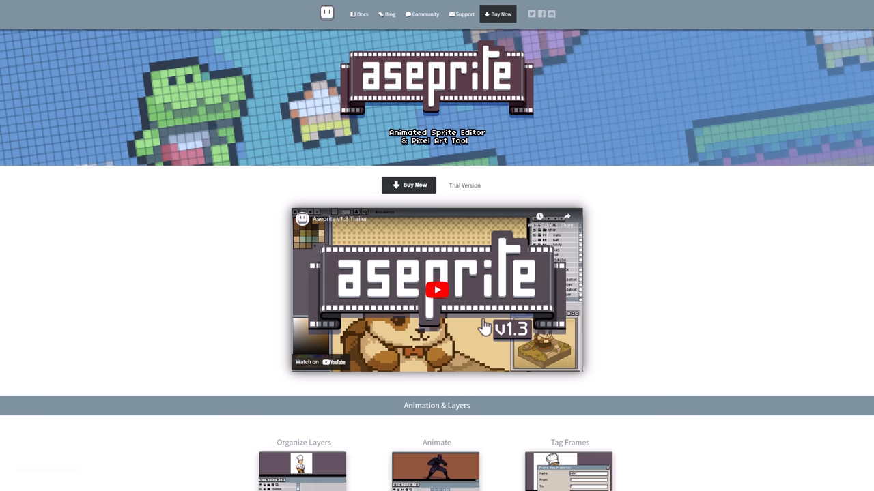
pyautogui.moveTo(676, 305)
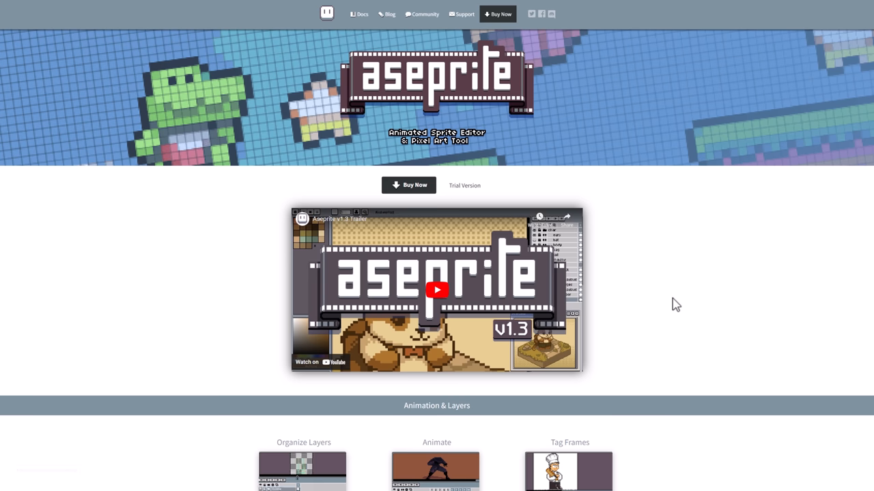
# - Scroll through aseprite.org's Animation and Layers feature sections, then switch to another window
pyautogui.scroll(-3)
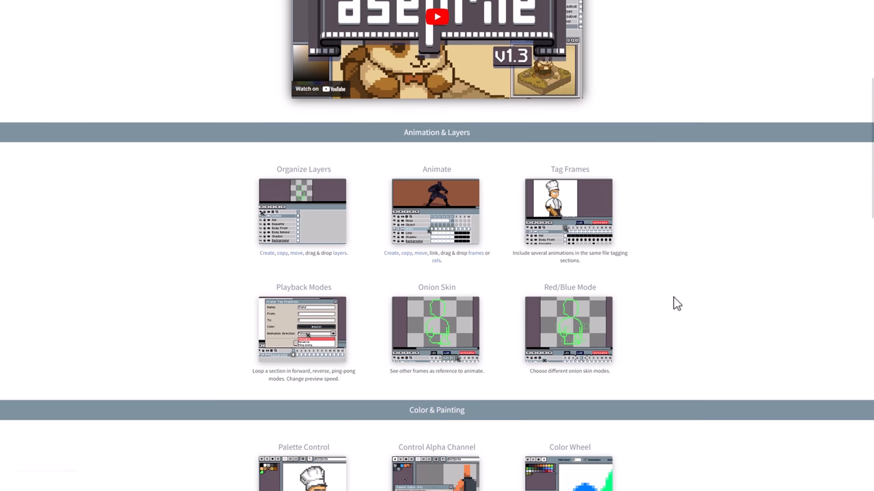
pyautogui.scroll(-3)
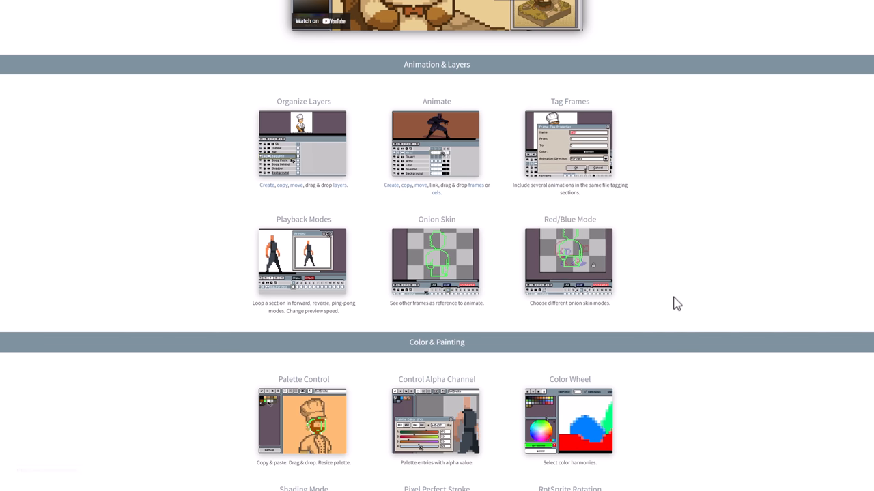
pyautogui.press('alt+tab')
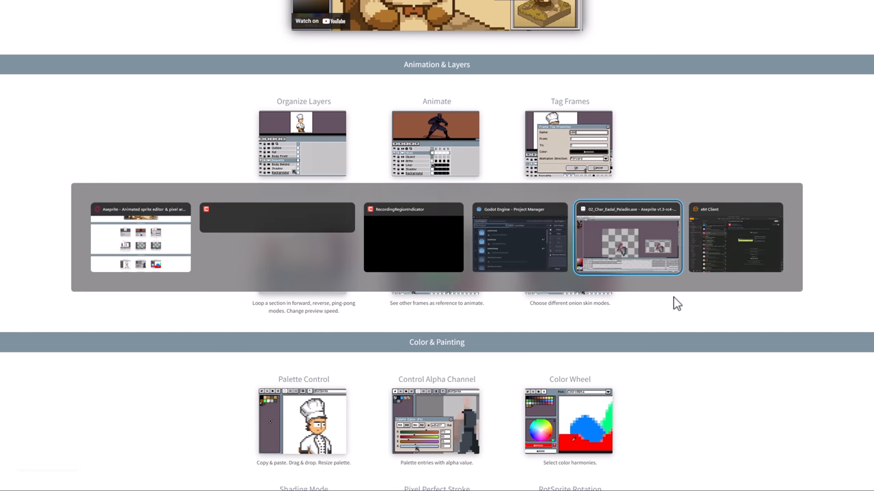
pyautogui.click(627, 237)
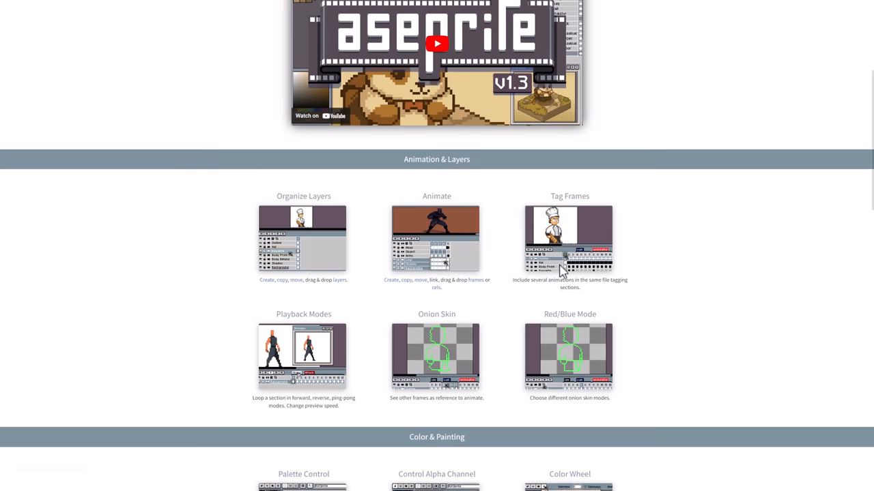
# - Scroll the Aseprite homepage back to the top banner and purchase options
pyautogui.scroll(3)
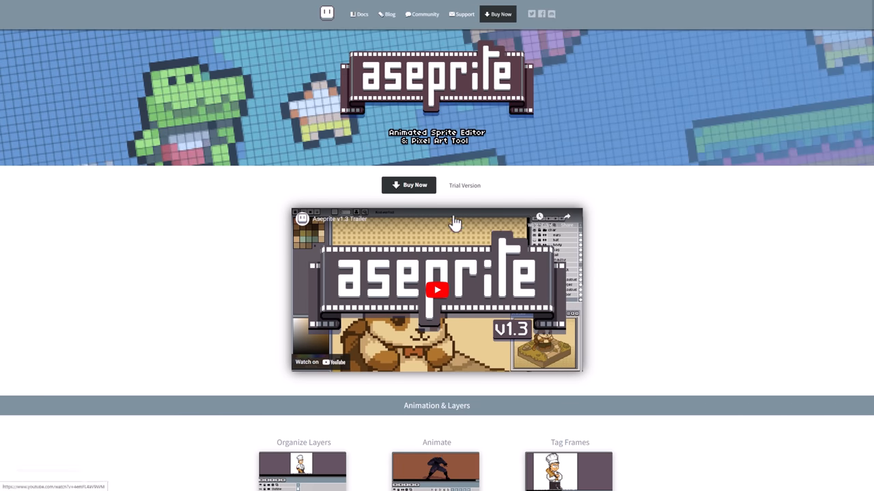
pyautogui.moveTo(641, 269)
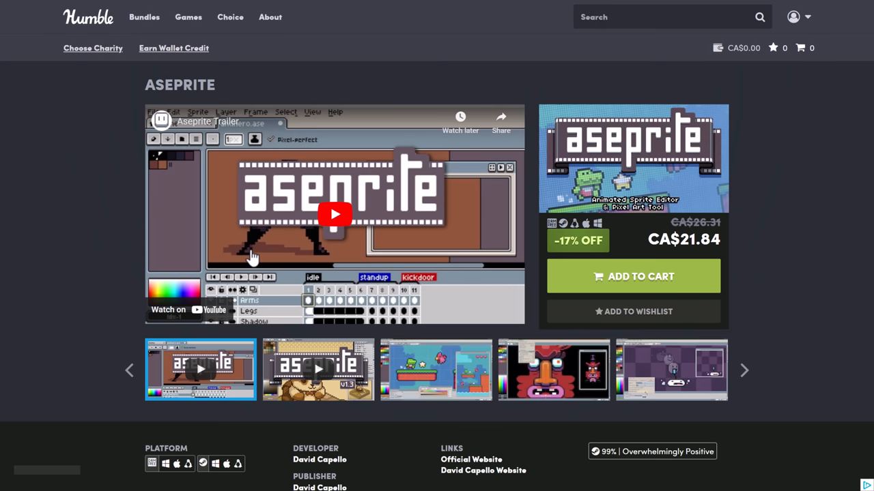
pyautogui.moveTo(642, 147)
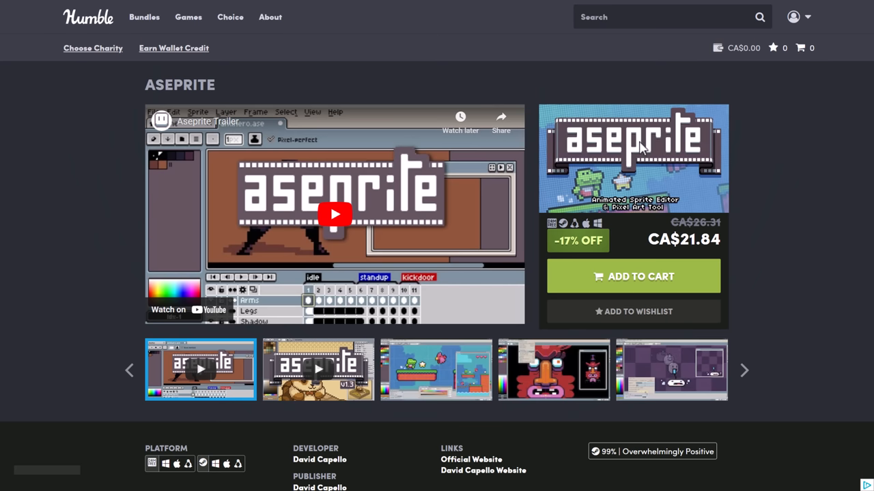
pyautogui.moveTo(733, 245)
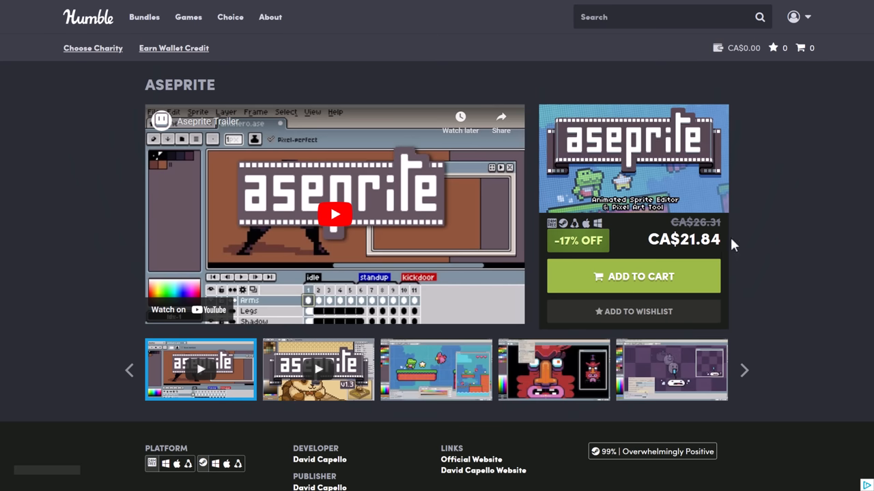
pyautogui.moveTo(733, 246)
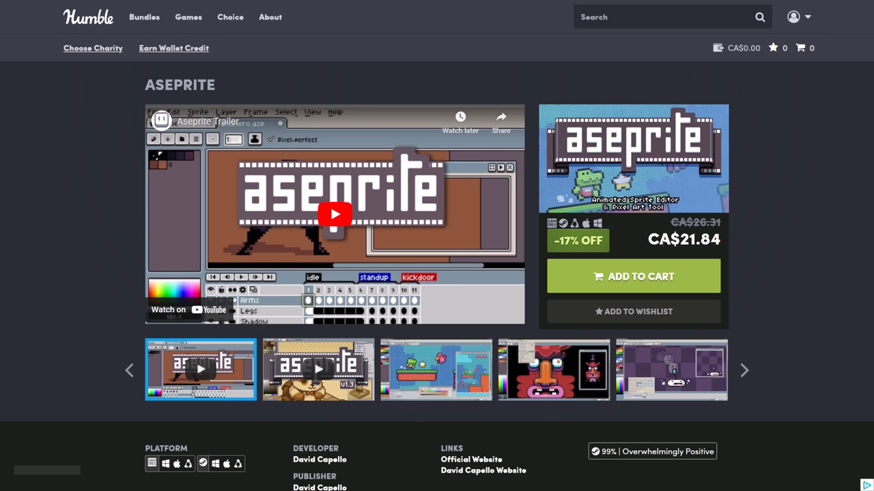
pyautogui.moveTo(832, 267)
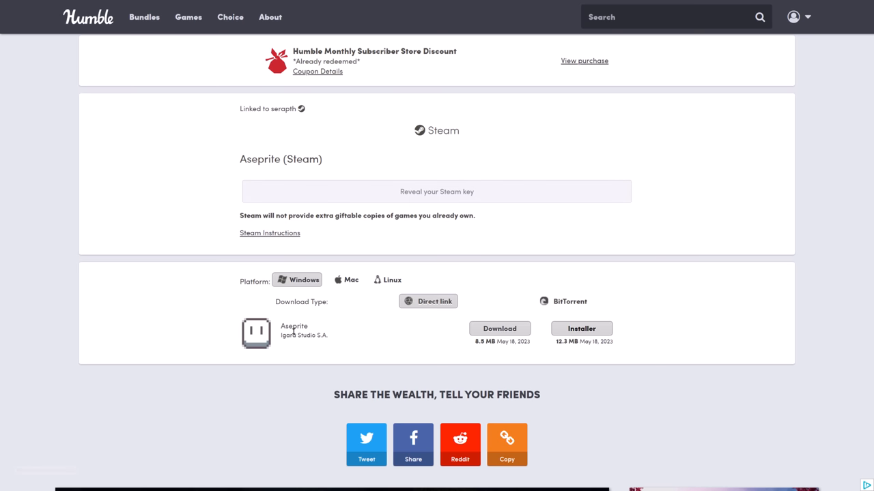
pyautogui.moveTo(220, 202)
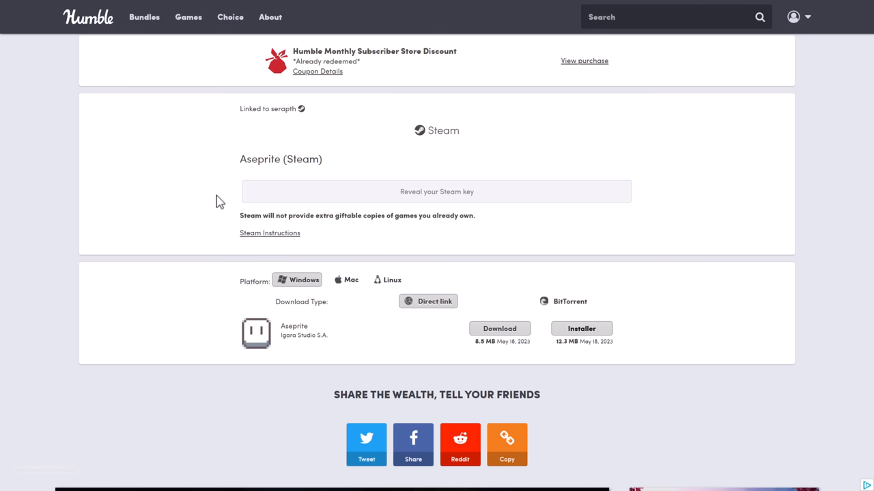
pyautogui.moveTo(216, 201)
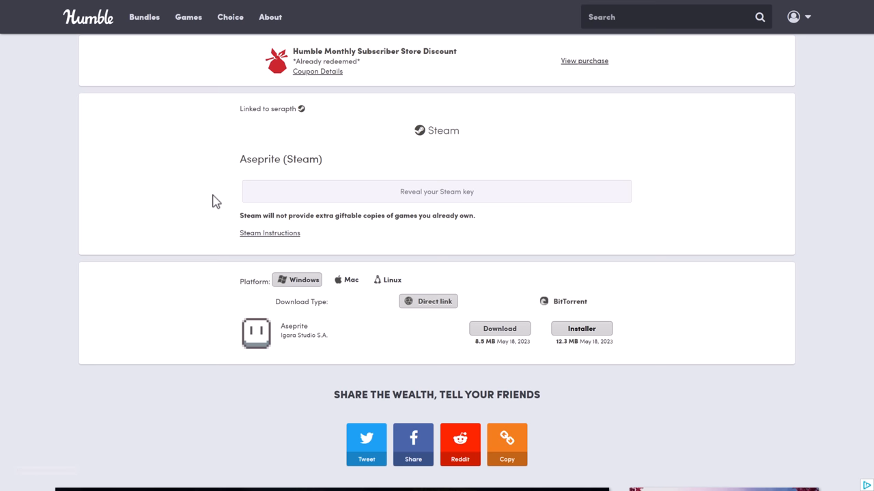
pyautogui.moveTo(262, 229)
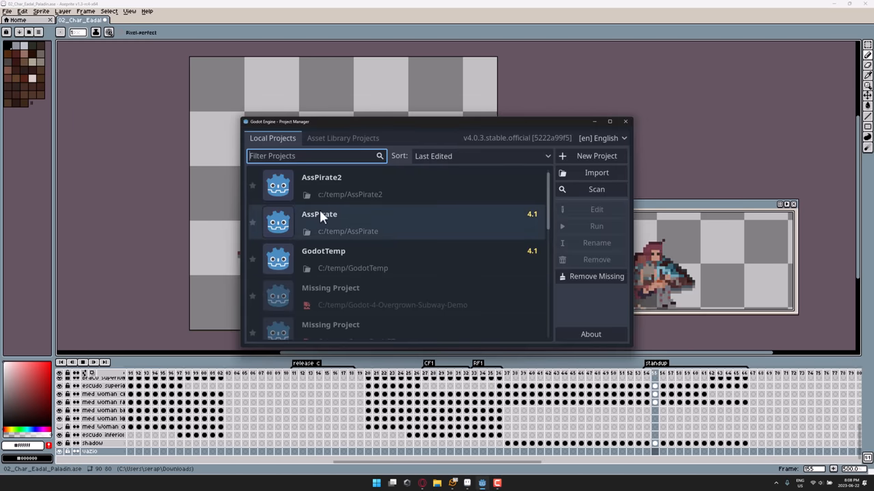
# - Create a new project named AssPiratev3 at c:/temp and open it for editing
pyautogui.click(595, 156)
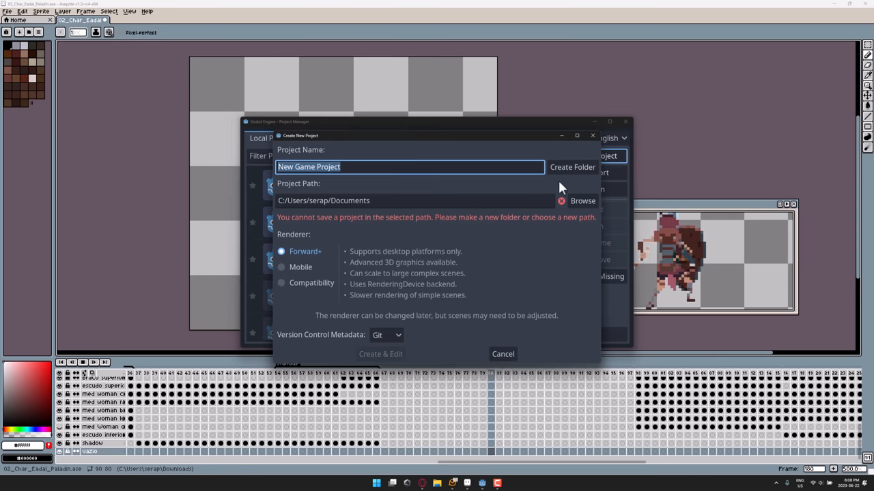
pyautogui.write('AssPiratev3')
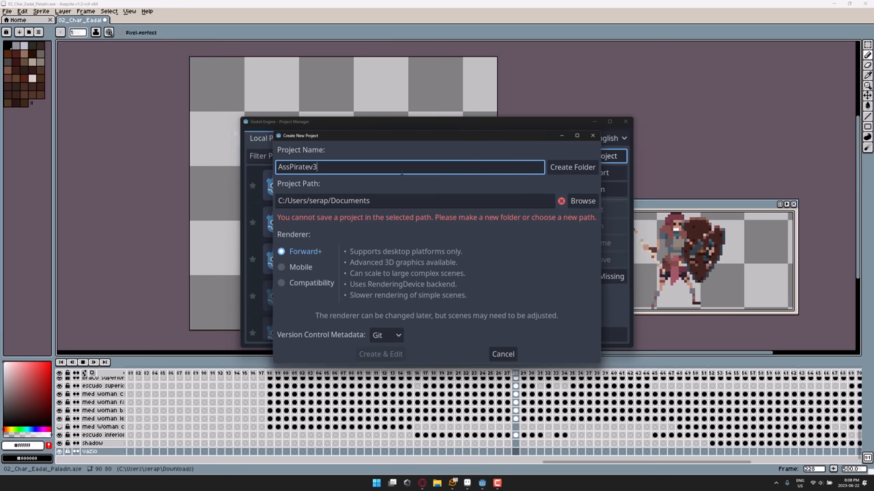
pyautogui.click(414, 200)
pyautogui.write('c')
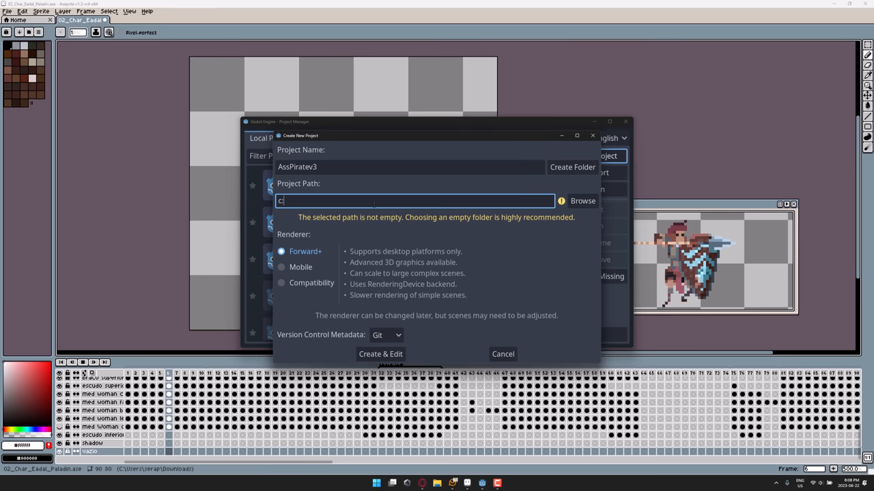
pyautogui.write('/temp')
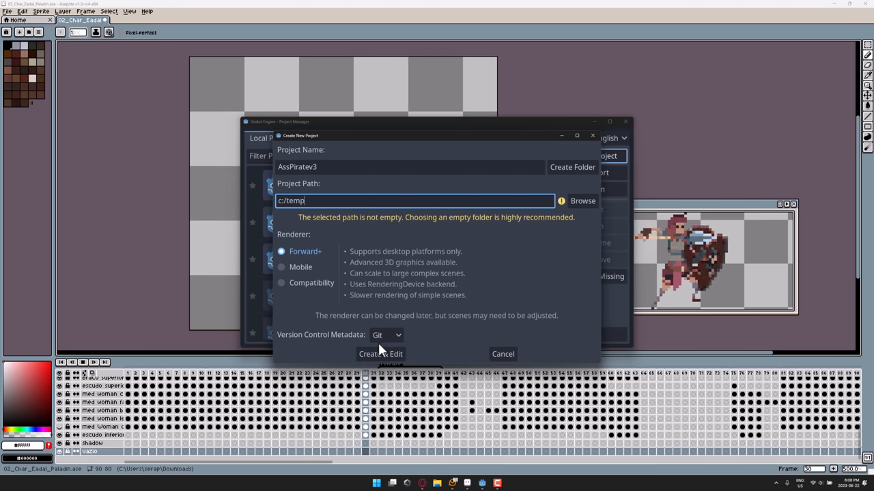
pyautogui.click(385, 335)
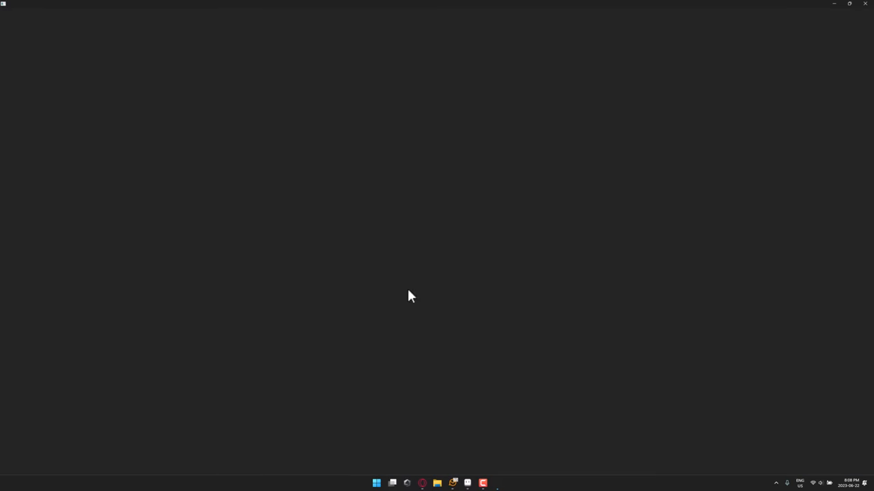
# - Search the AssetLib for 'asep' to list the Aseprite importer plugins
pyautogui.click(466, 483)
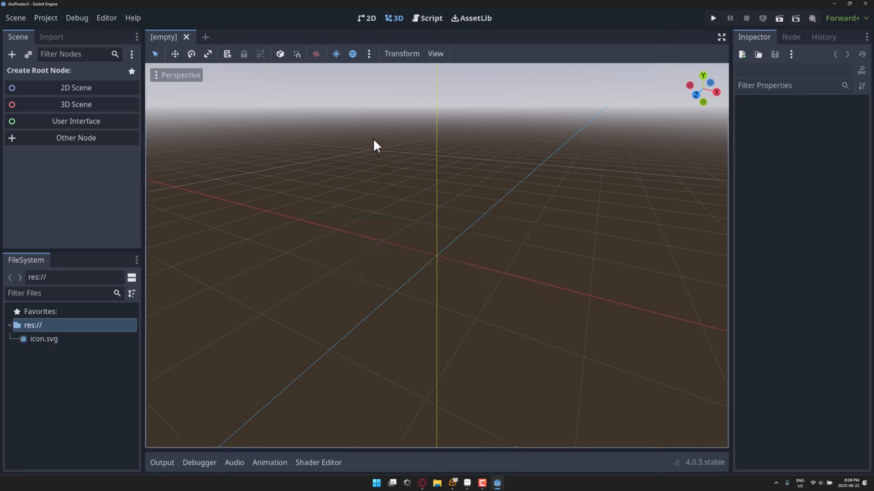
pyautogui.moveTo(46, 18)
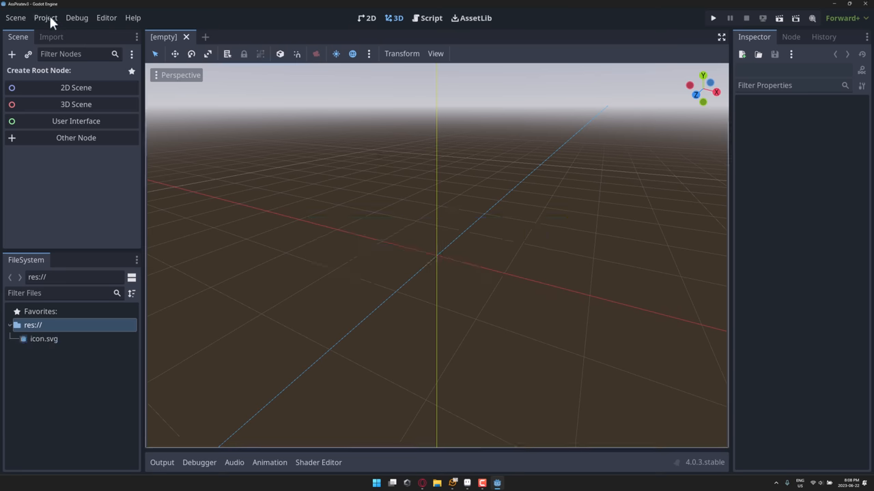
pyautogui.moveTo(387, 39)
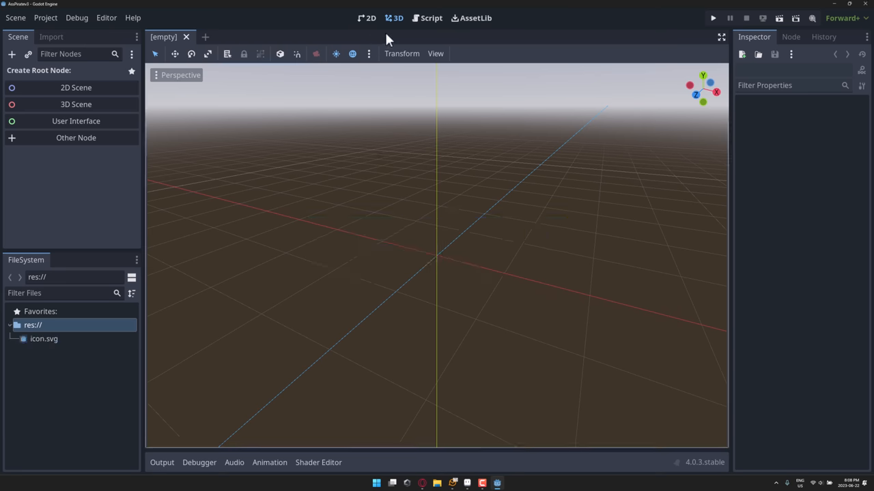
pyautogui.click(471, 18)
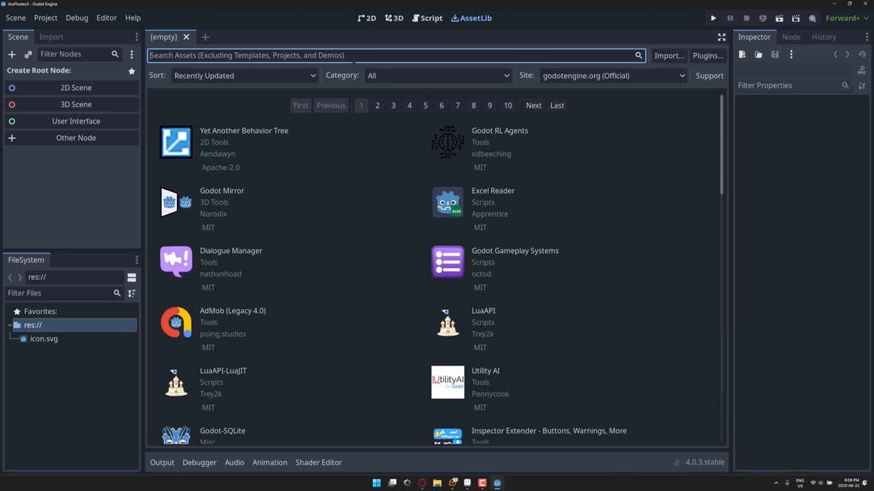
pyautogui.moveTo(442, 34)
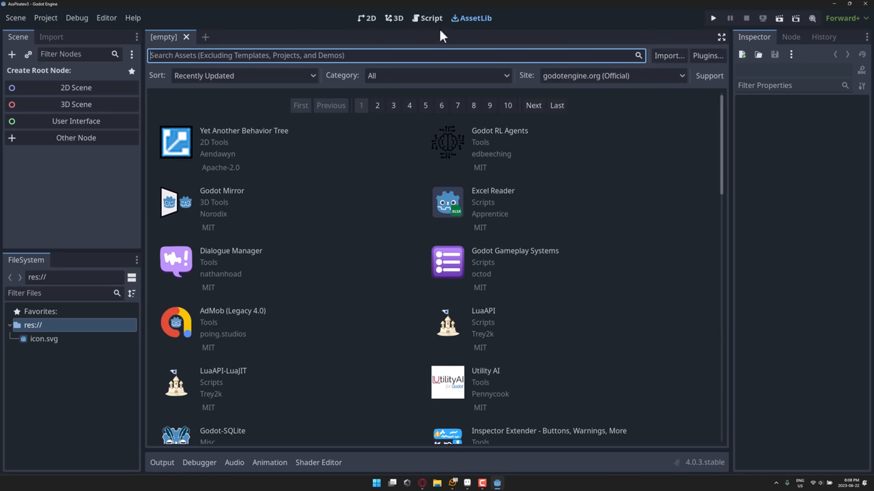
pyautogui.write('a')
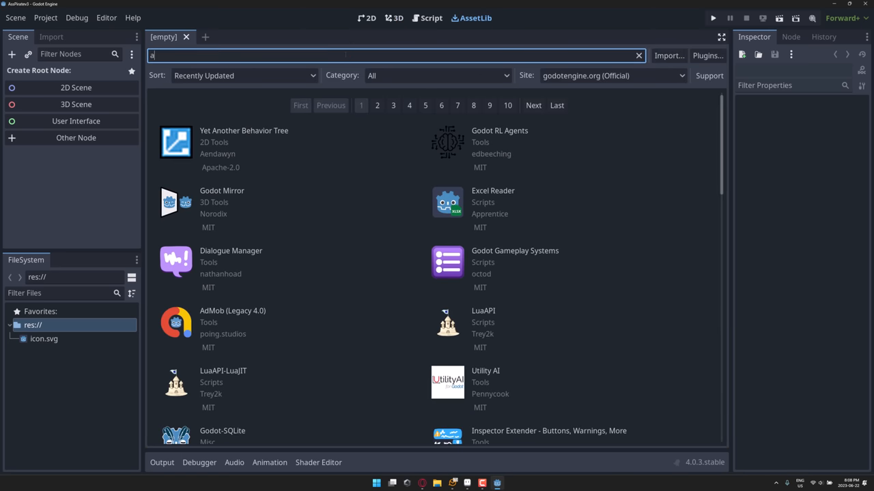
pyautogui.write('sep')
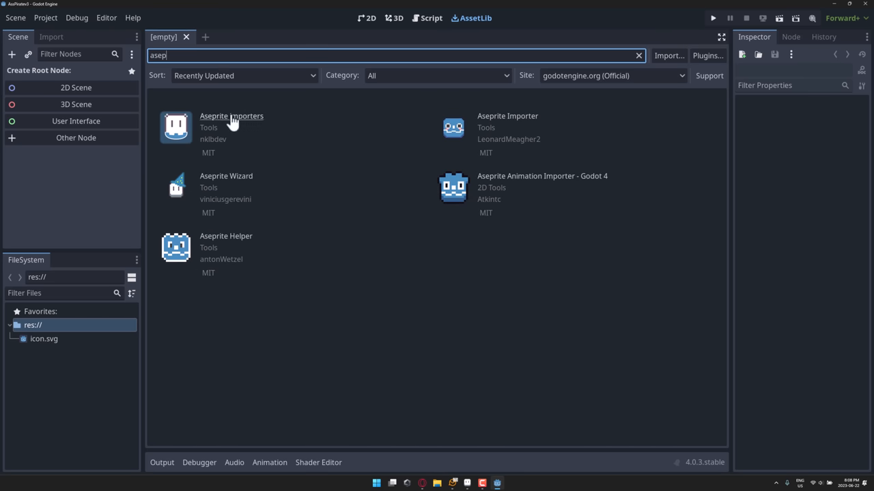
pyautogui.moveTo(226, 199)
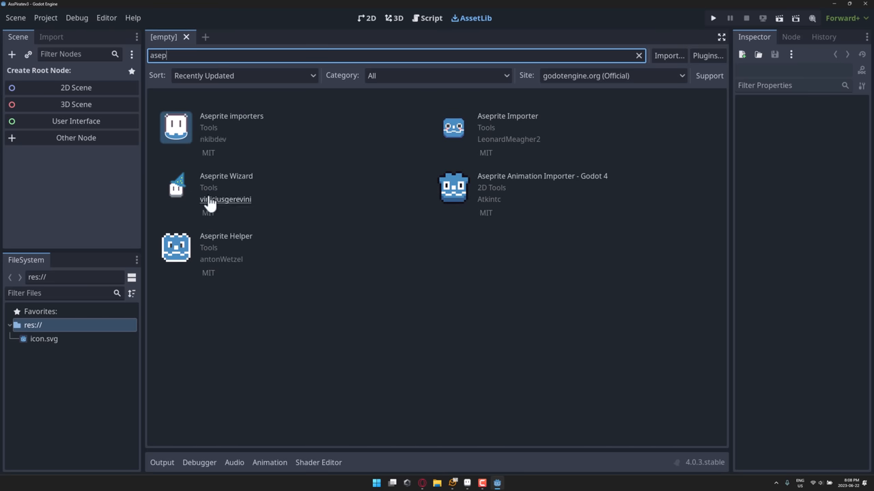
pyautogui.moveTo(175, 195)
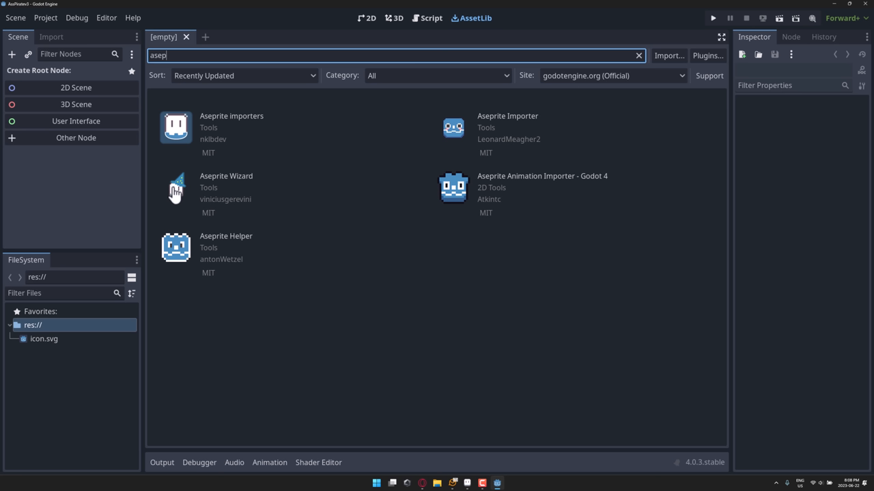
pyautogui.moveTo(193, 188)
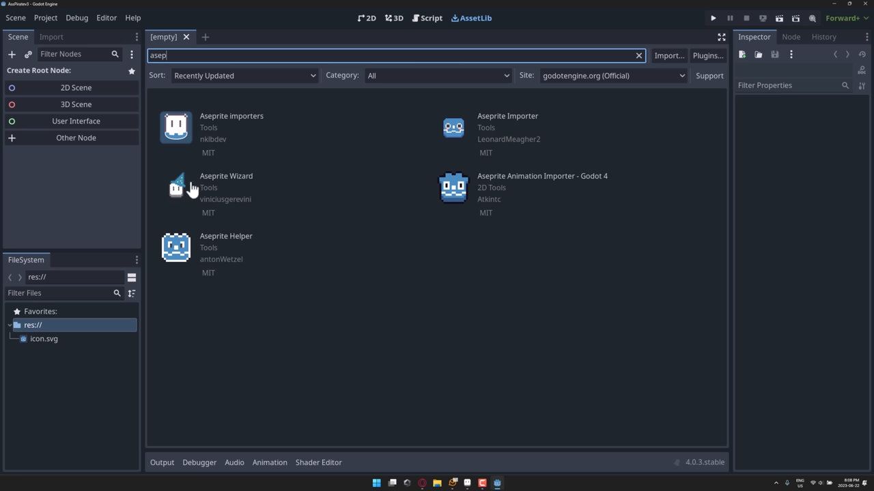
pyautogui.moveTo(184, 129)
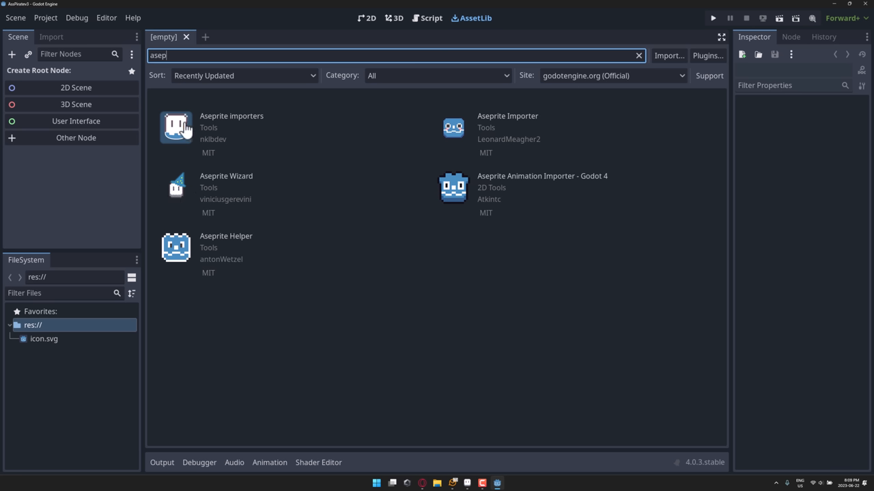
pyautogui.moveTo(187, 131)
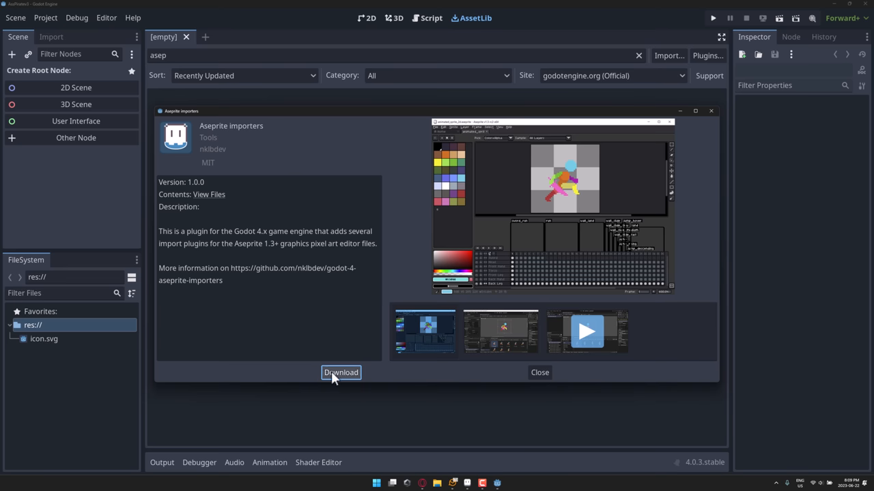
# - Download and install Aseprite Importers v1.0.0, then enable it in Project Settings Plugins
pyautogui.click(341, 372)
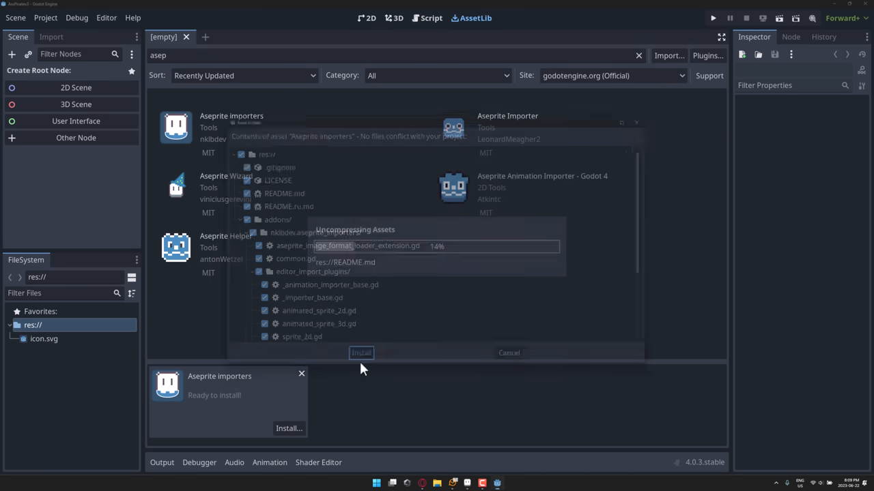
pyautogui.click(361, 352)
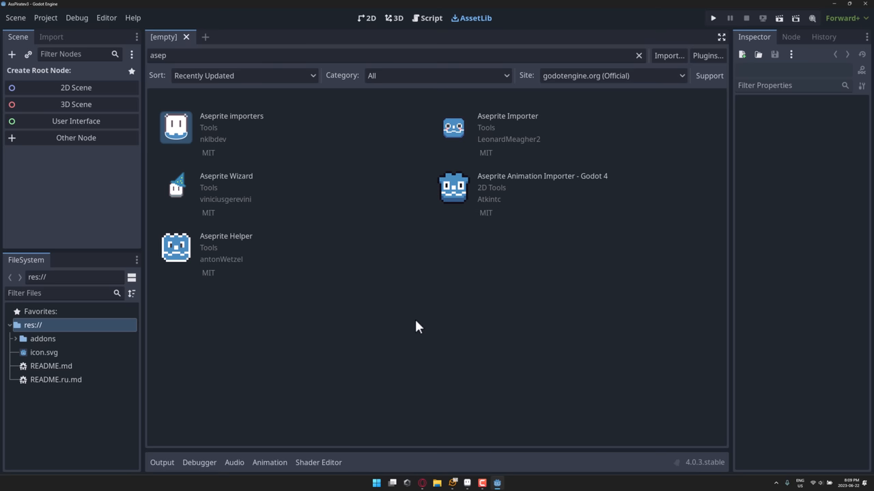
pyautogui.click(45, 17)
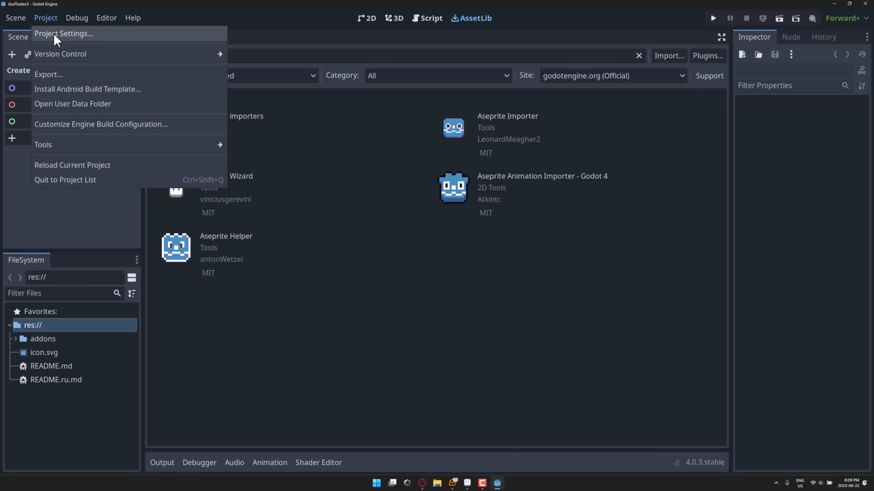
pyautogui.click(63, 32)
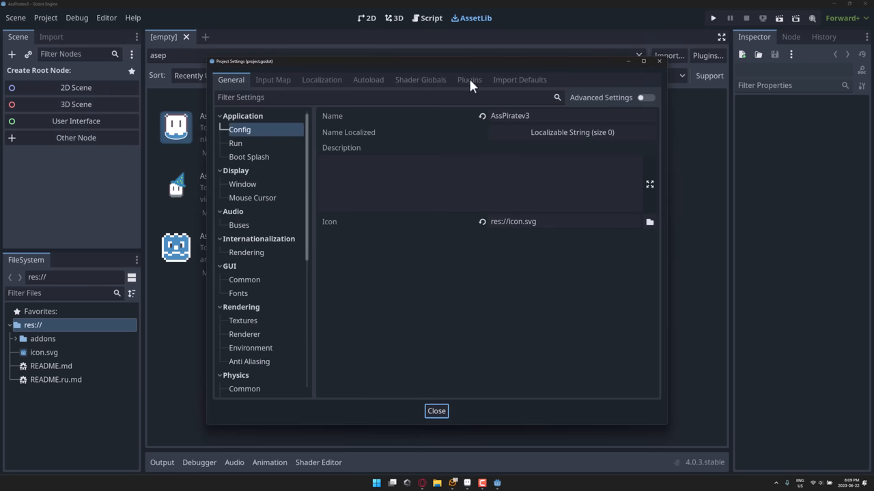
pyautogui.click(469, 80)
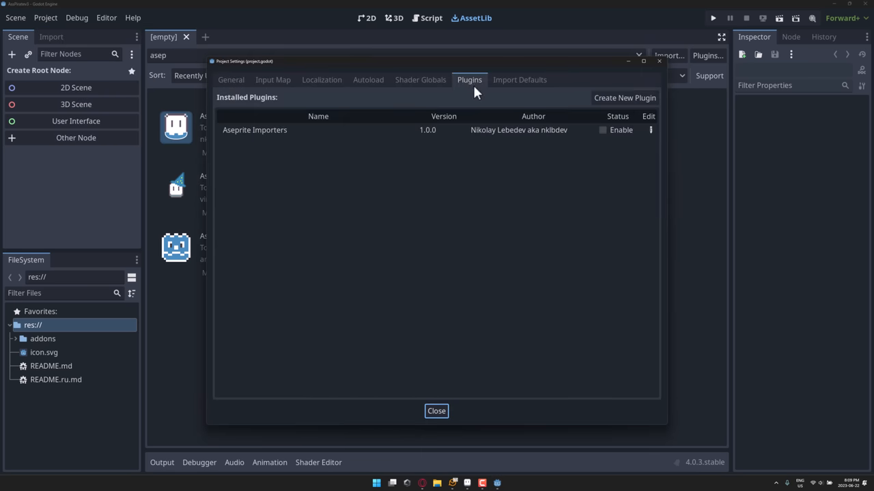
pyautogui.click(602, 130)
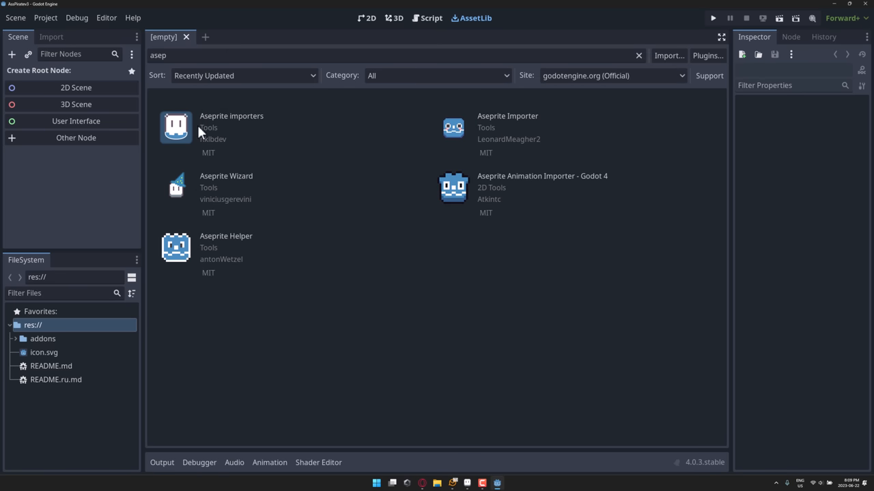
pyautogui.moveTo(45, 26)
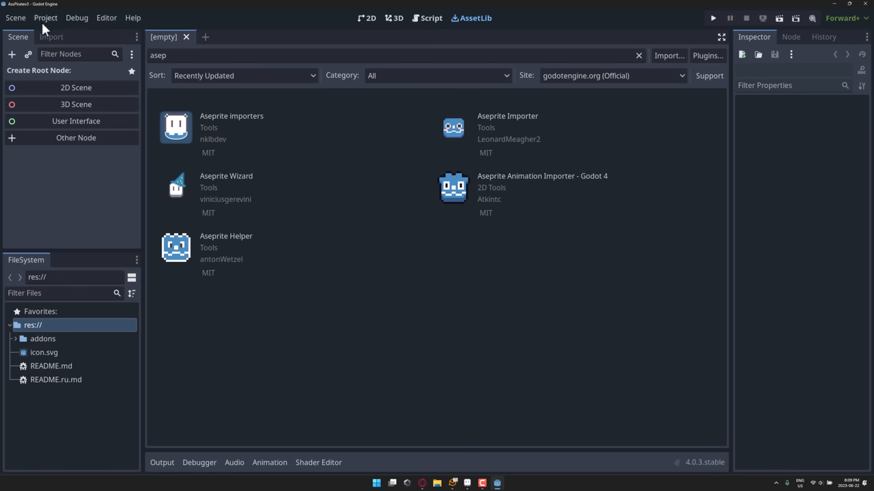
pyautogui.click(46, 17)
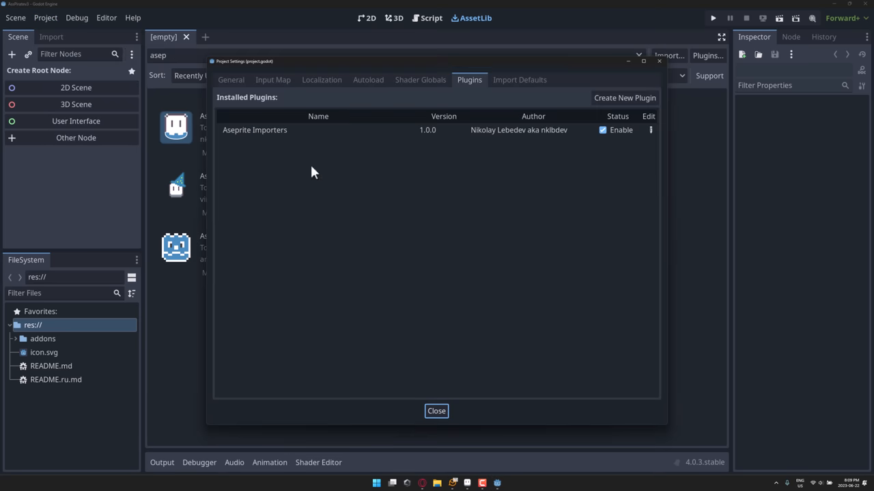
pyautogui.click(231, 79)
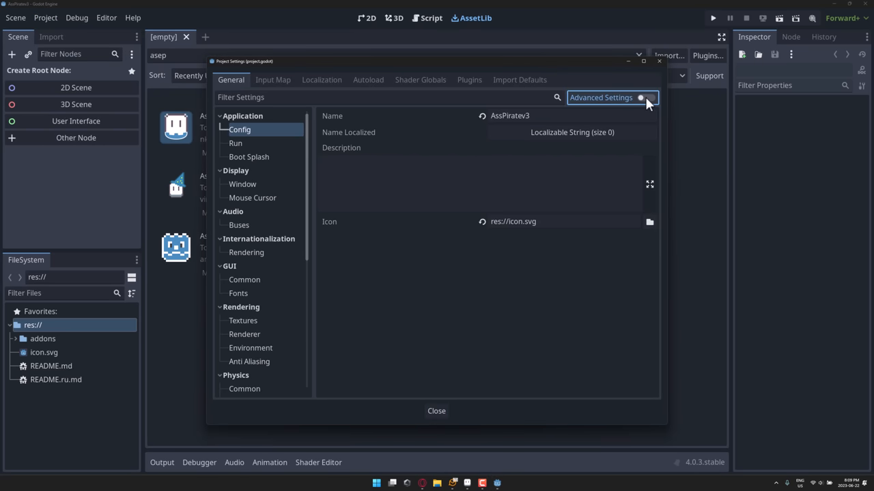
# - Filter advanced settings for 'asepr' and set Aseprite Executable Path to Program Files/Aseprite/Aseprite.exe
pyautogui.click(645, 97)
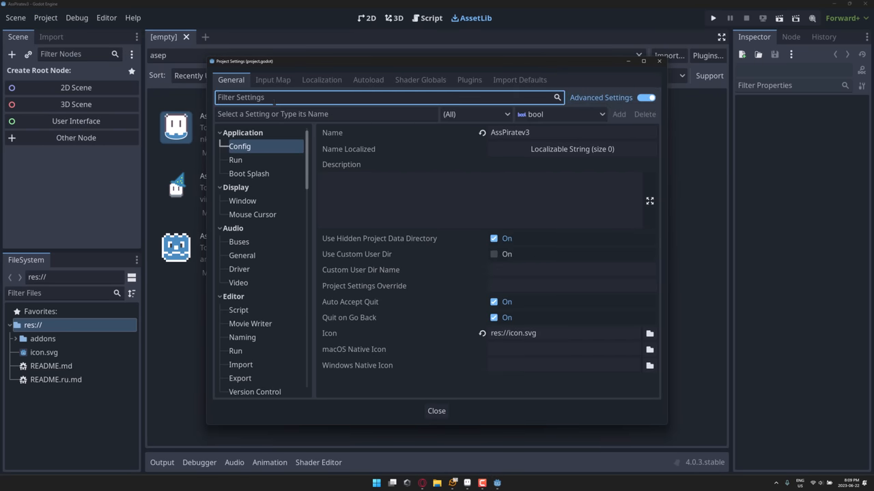
pyautogui.write('asepr')
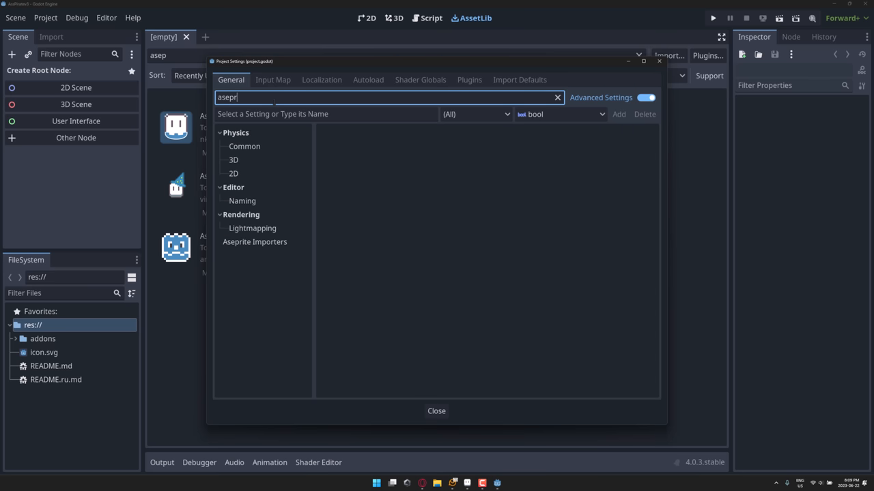
pyautogui.moveTo(259, 245)
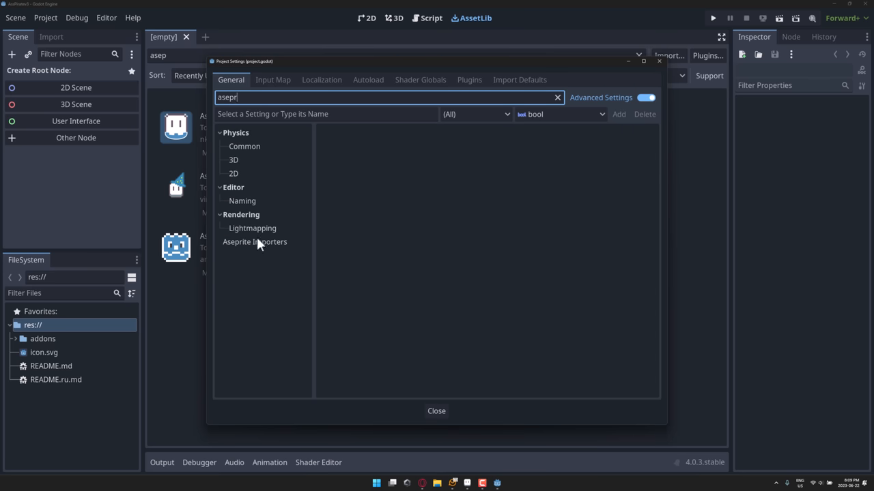
pyautogui.click(254, 242)
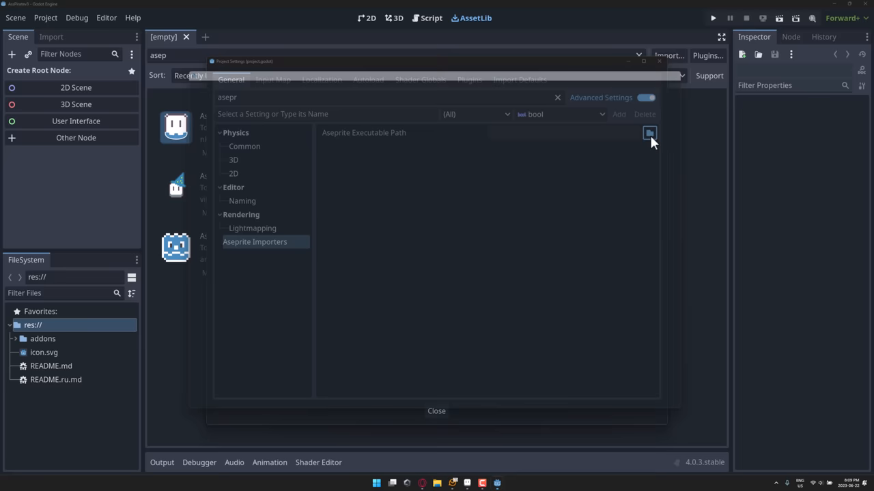
pyautogui.click(649, 133)
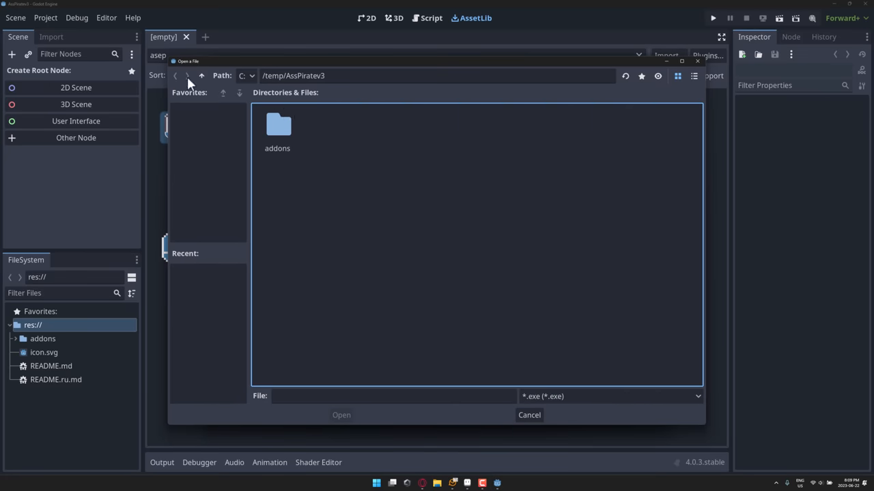
pyautogui.click(201, 76)
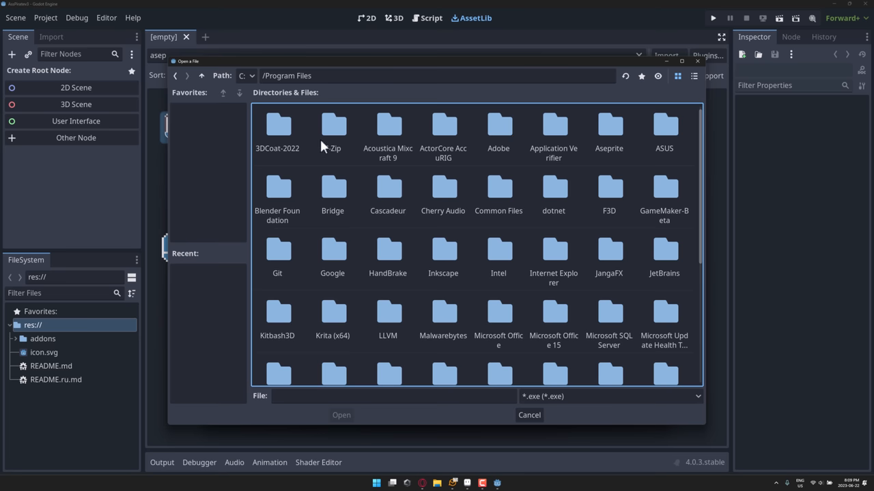
pyautogui.moveTo(375, 137)
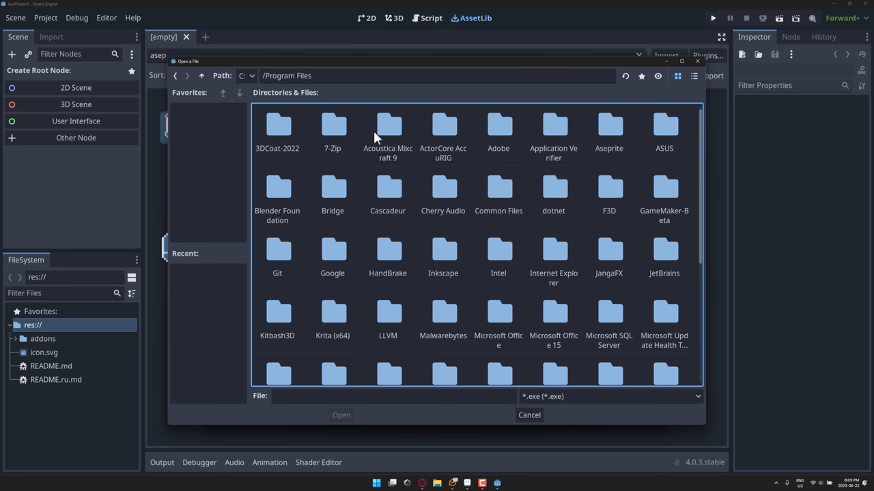
pyautogui.doubleClick(609, 125)
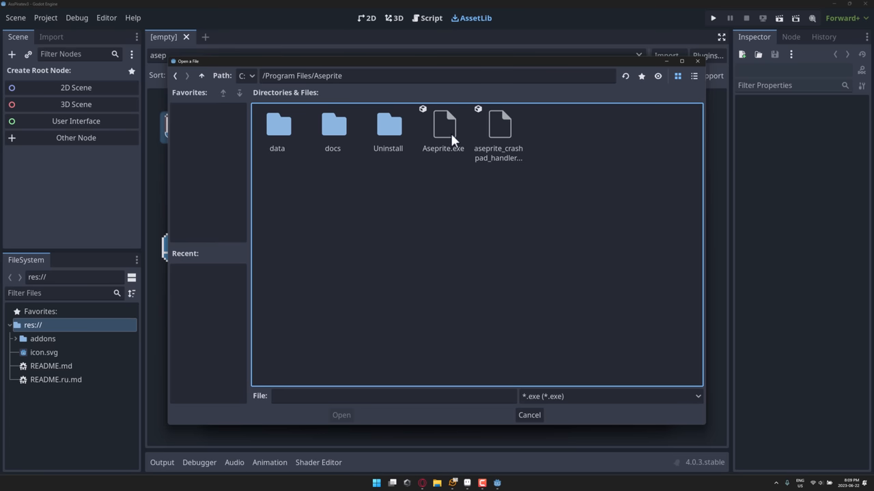
pyautogui.click(341, 415)
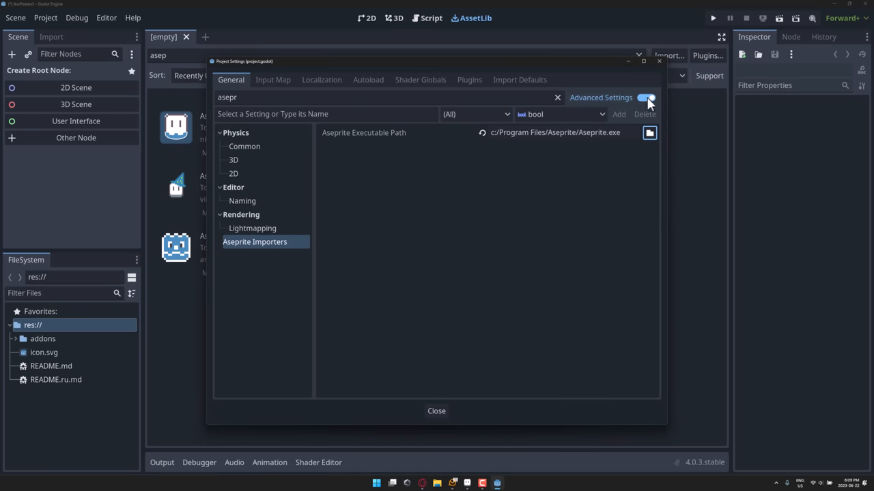
pyautogui.click(646, 98)
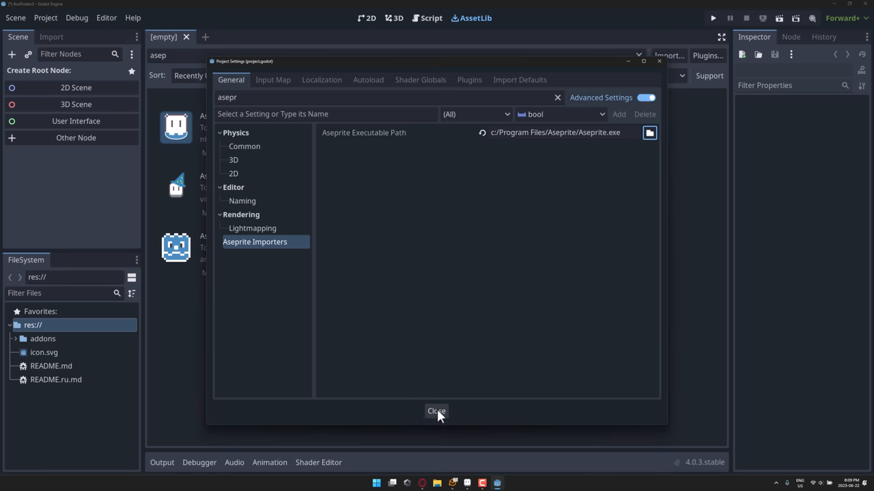
# - Bring 02_Char_Eadal_Paladin.ase from Downloads into the project's res:// folder
pyautogui.click(436, 412)
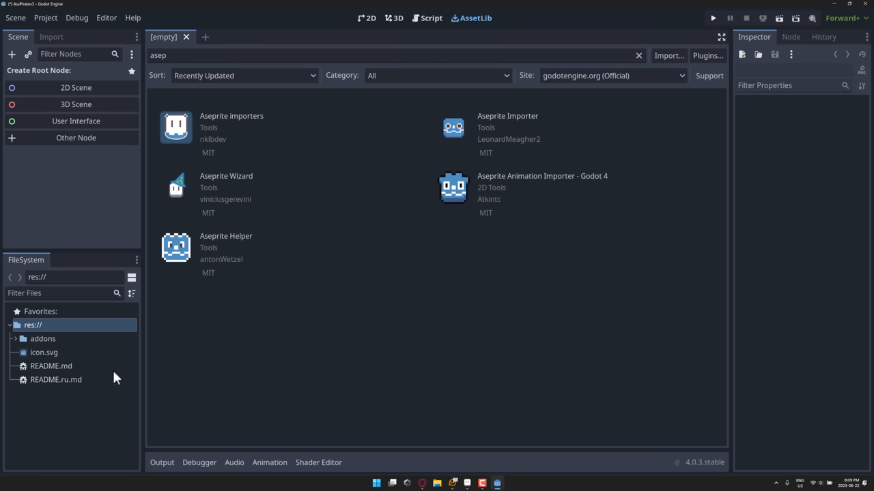
pyautogui.moveTo(89, 423)
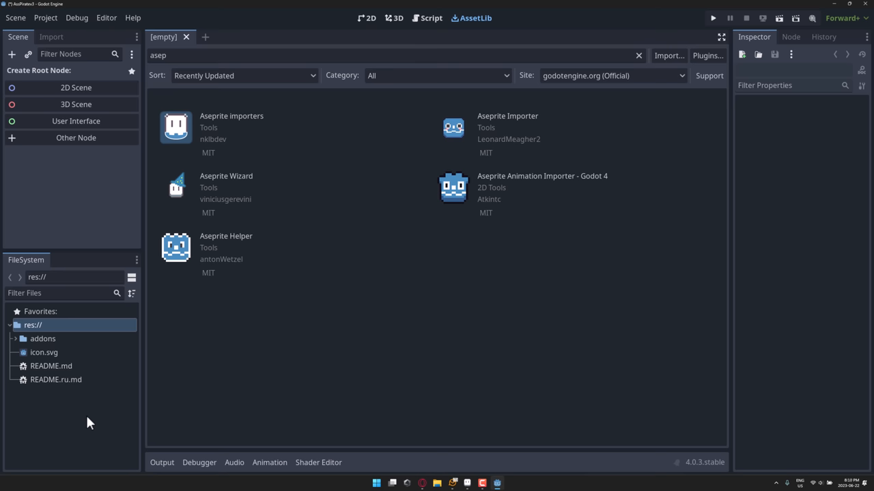
pyautogui.moveTo(435, 488)
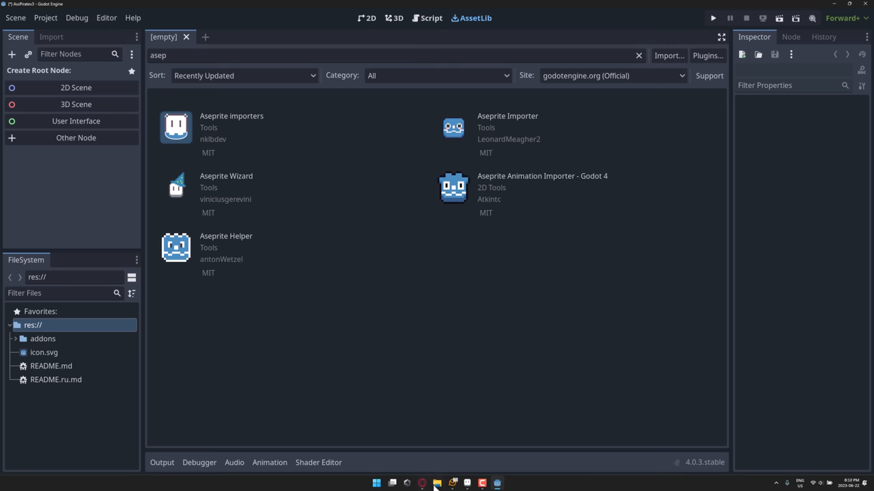
pyautogui.click(436, 483)
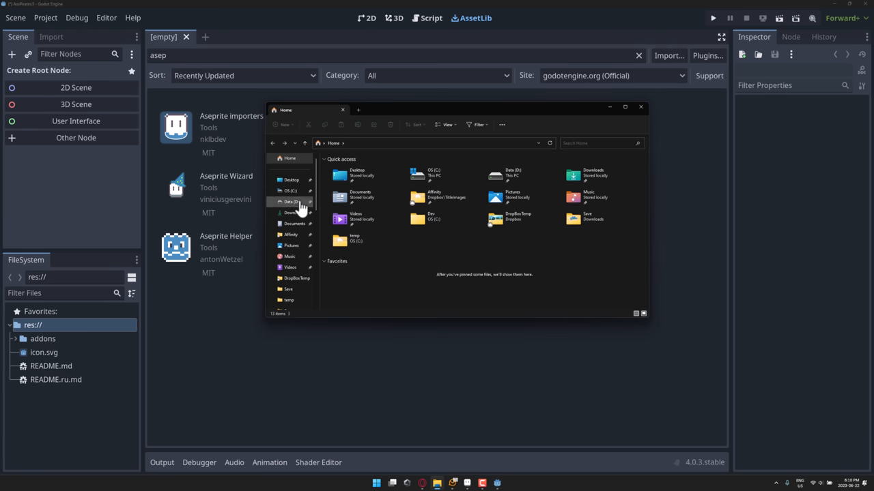
pyautogui.click(289, 212)
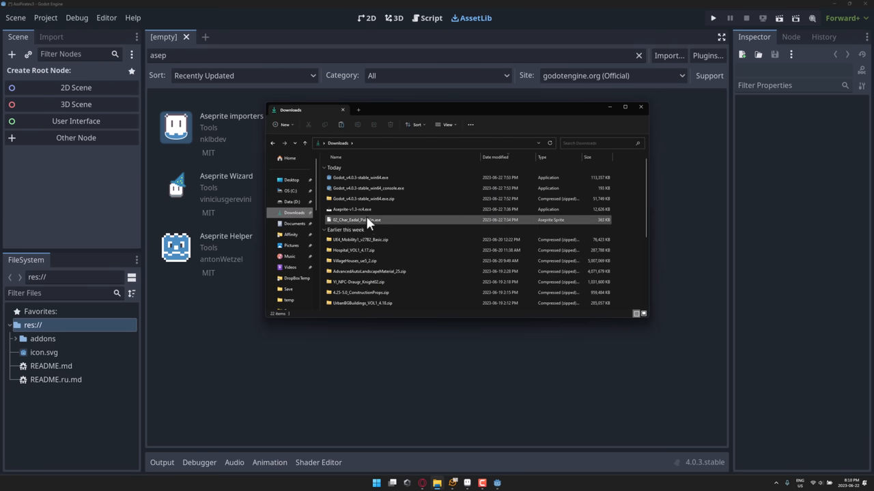
pyautogui.click(355, 219)
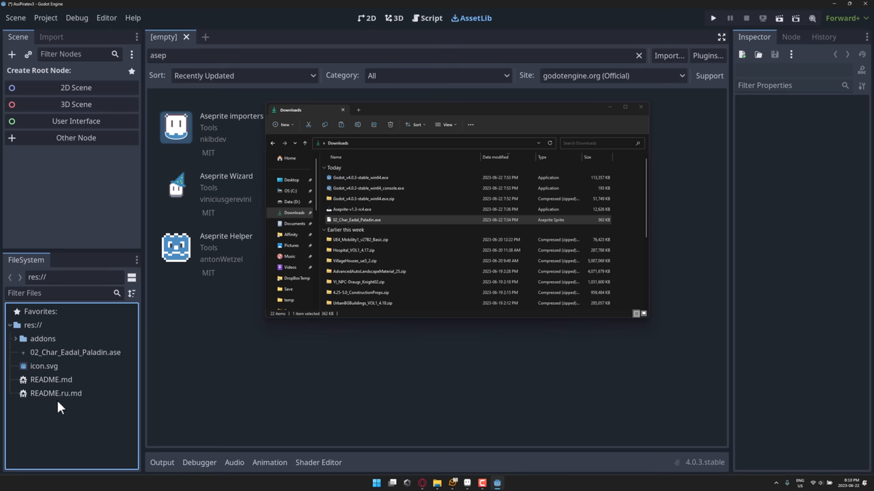
pyautogui.moveTo(208, 248)
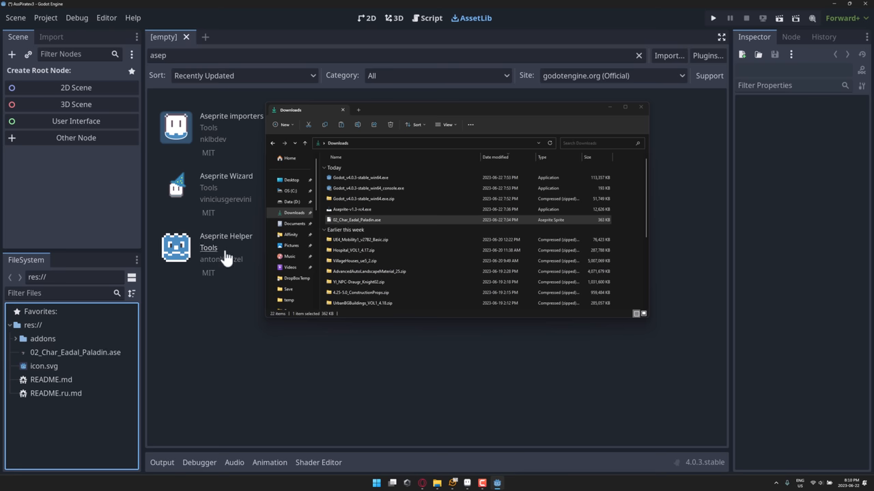
pyautogui.moveTo(311, 35)
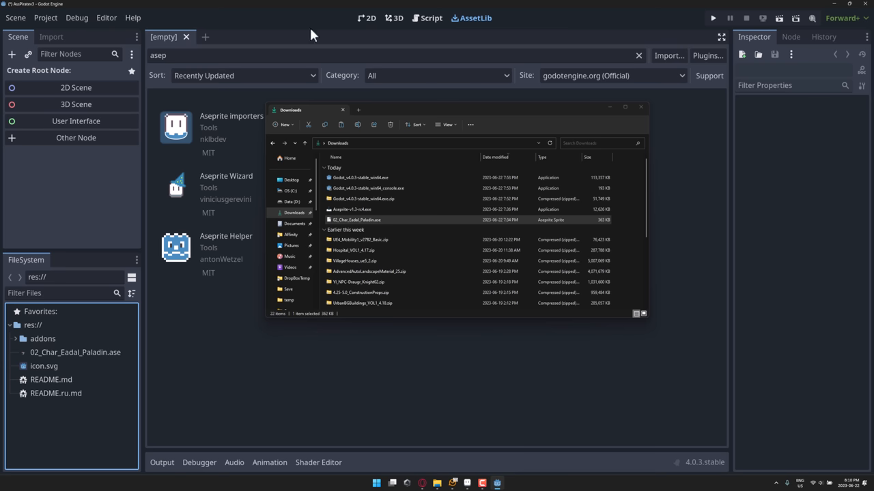
pyautogui.click(75, 352)
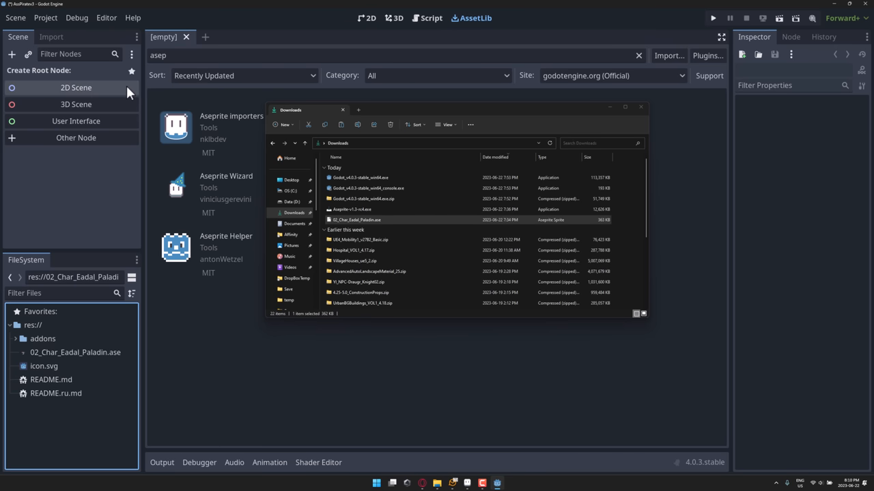
# - Create a 2D scene, add and inspect the paladin Sprite2D, then delete that node
pyautogui.click(76, 87)
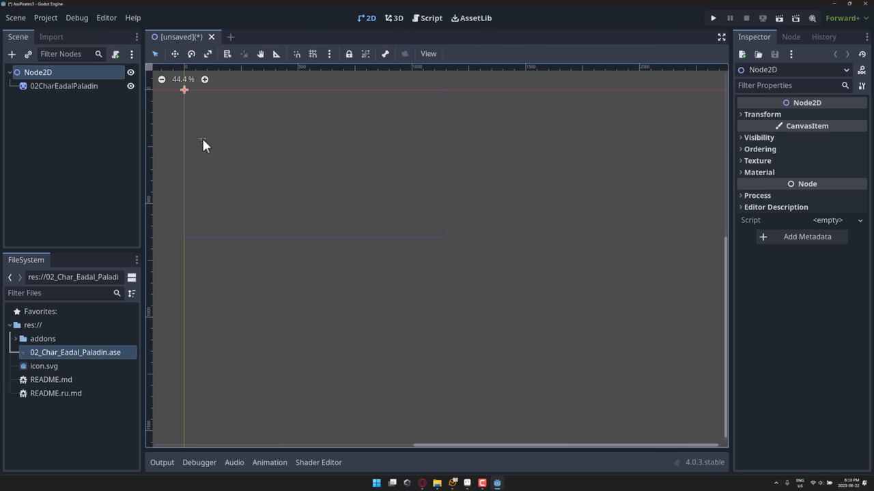
pyautogui.click(64, 85)
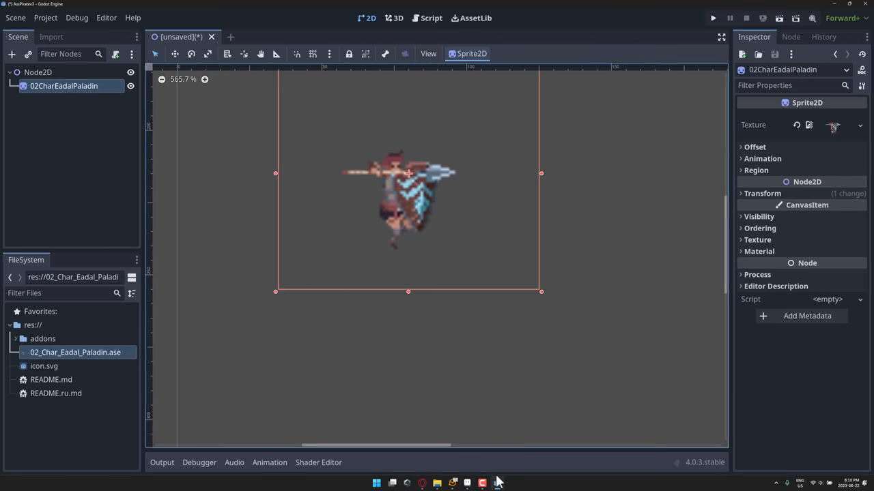
pyautogui.moveTo(506, 460)
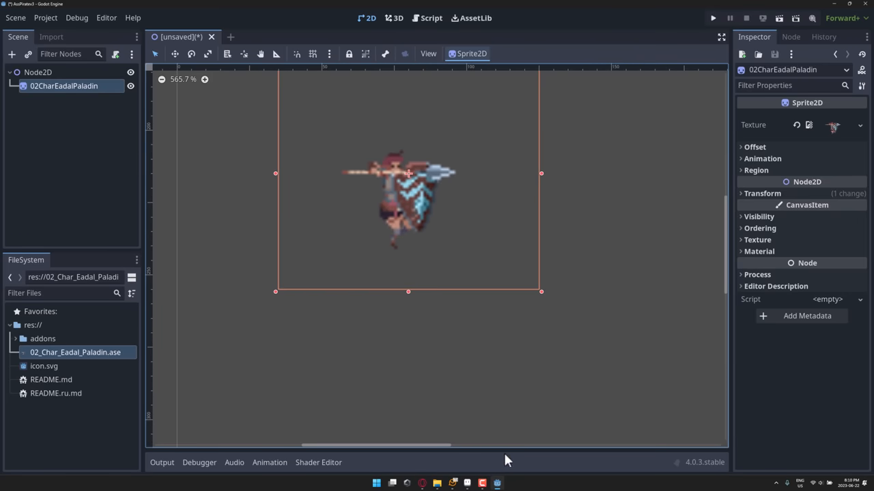
pyautogui.moveTo(763, 159)
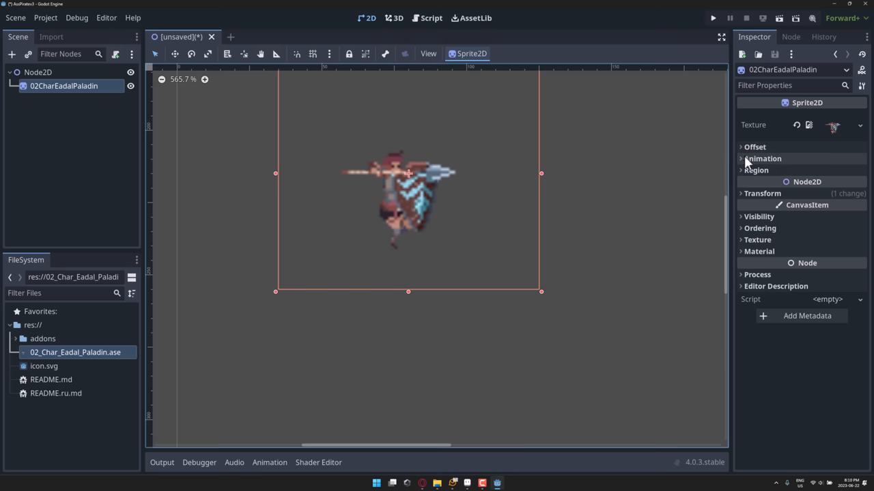
pyautogui.click(762, 158)
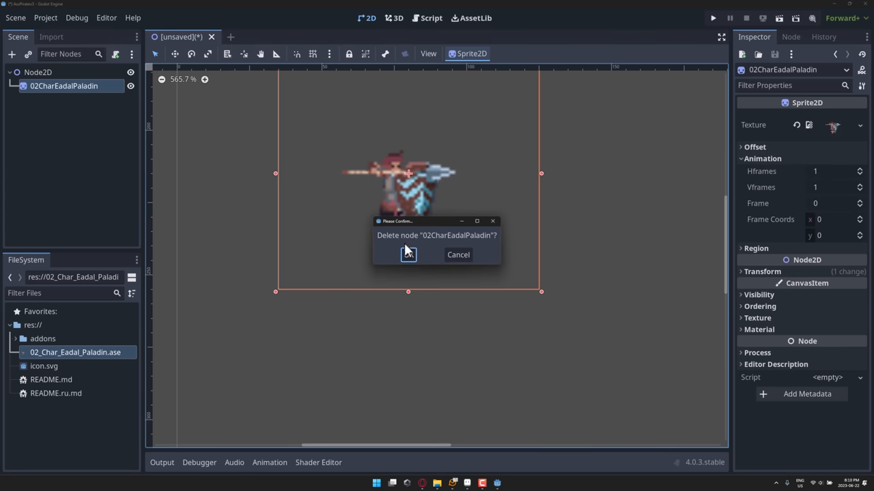
pyautogui.click(408, 255)
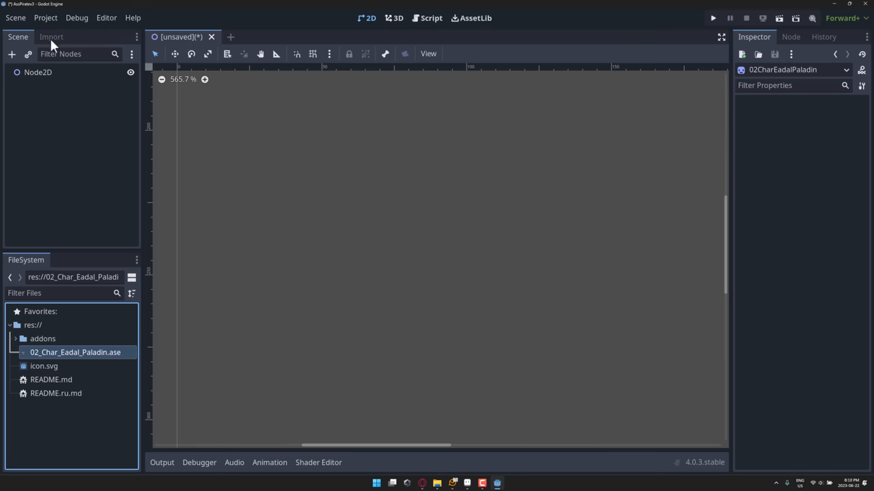
# - Set the paladin file's Import As to AnimatedSprite2D, reimport, save scenes and restart
pyautogui.click(51, 36)
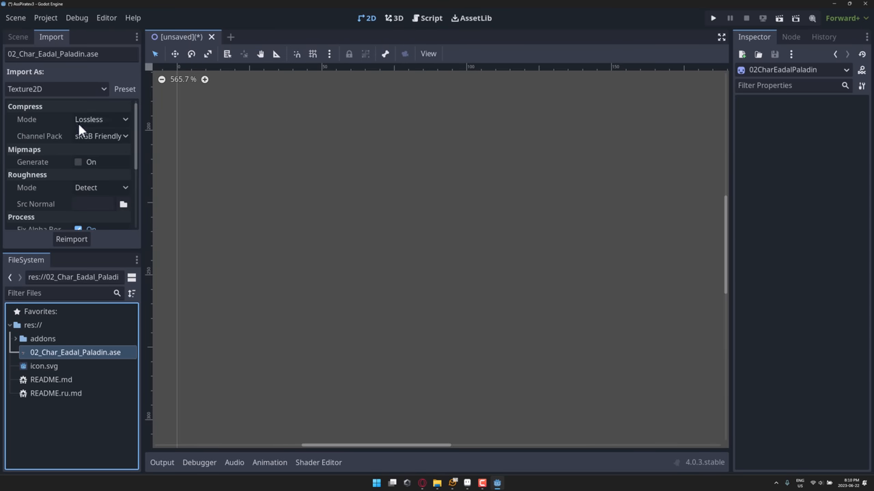
pyautogui.moveTo(48, 110)
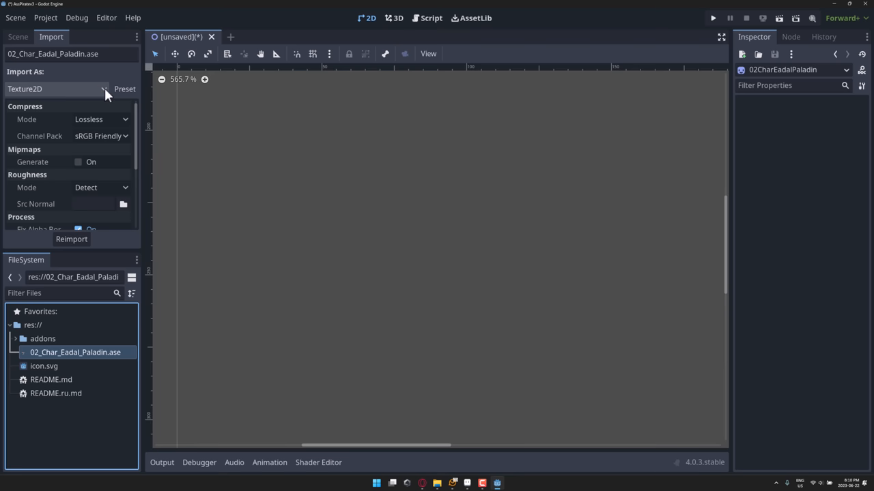
pyautogui.click(56, 89)
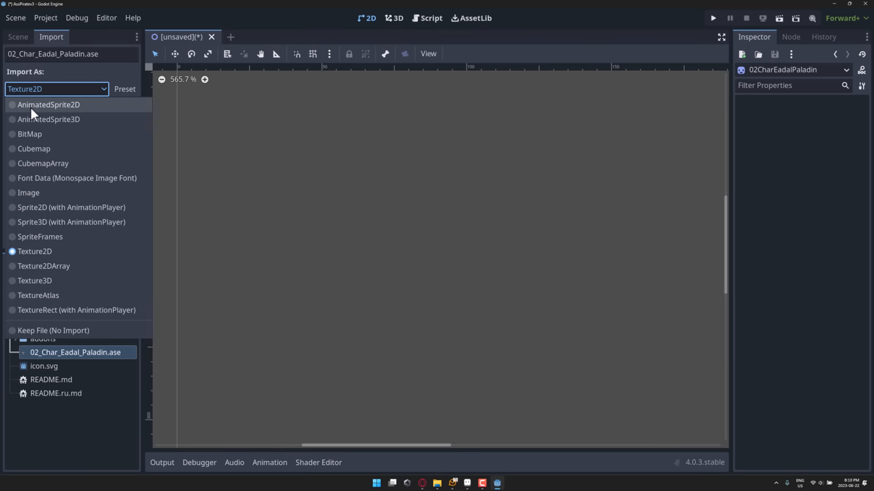
pyautogui.moveTo(24, 212)
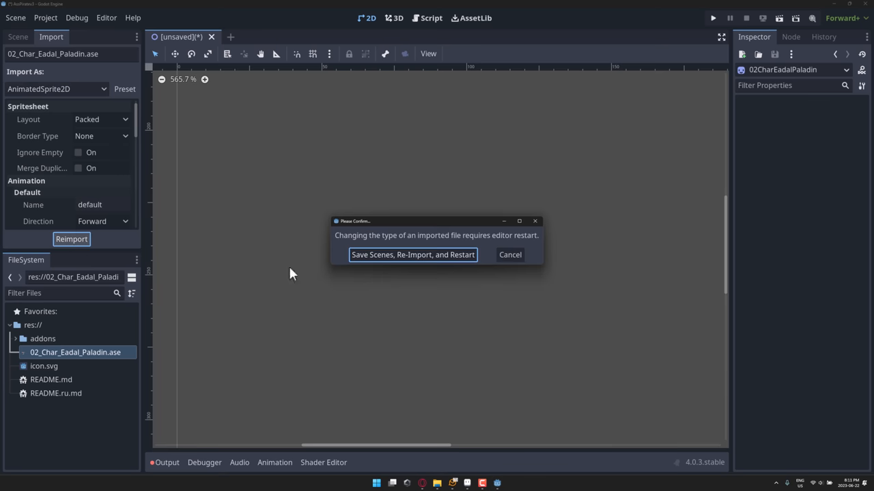
pyautogui.click(412, 255)
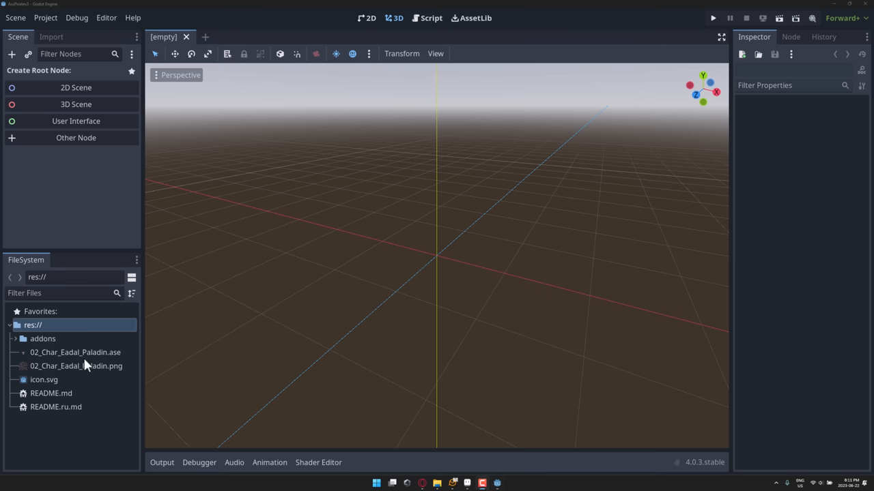
# - Preview the generated 02_Char_Eadal_Paladin.png spritesheet texture in the Inspector
pyautogui.click(77, 366)
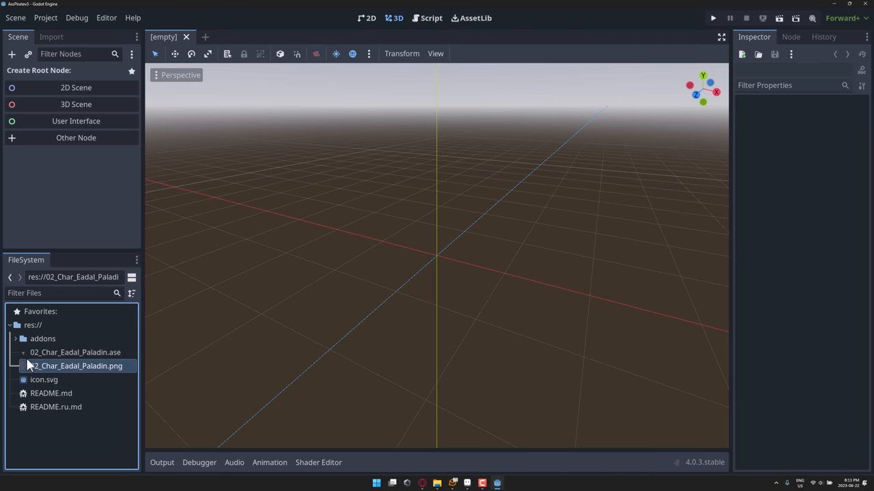
pyautogui.click(76, 366)
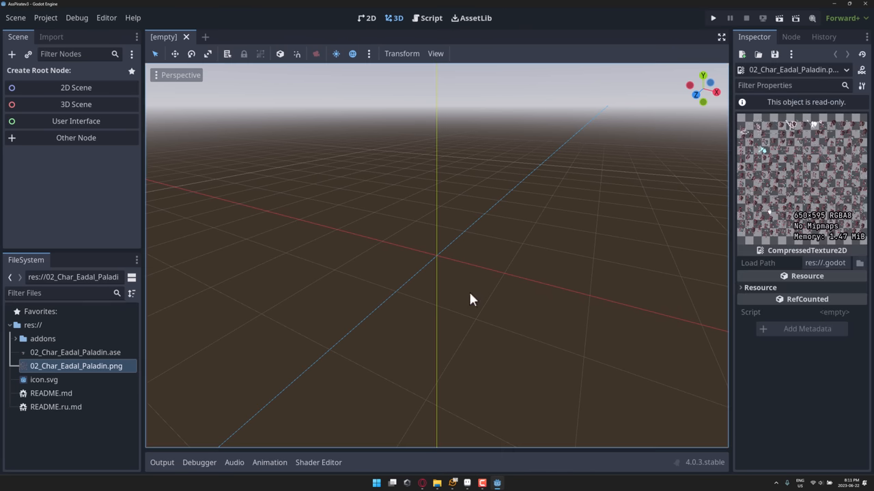
pyautogui.moveTo(841, 175)
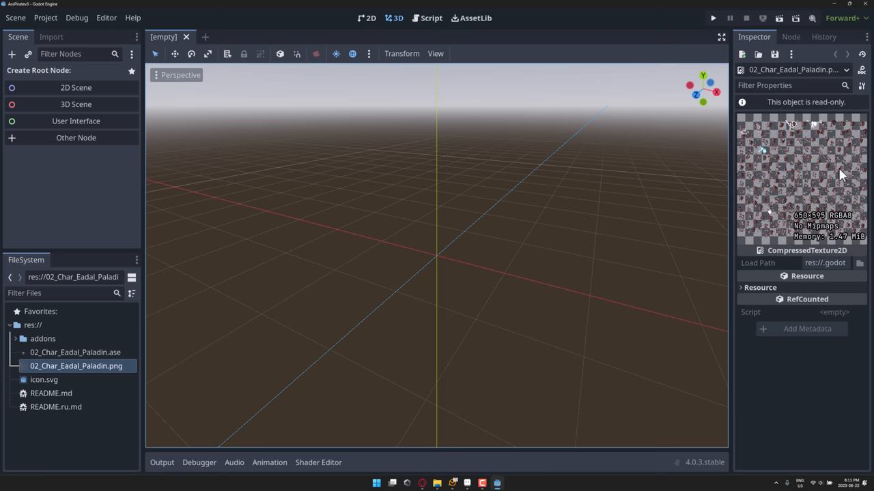
pyautogui.click(75, 352)
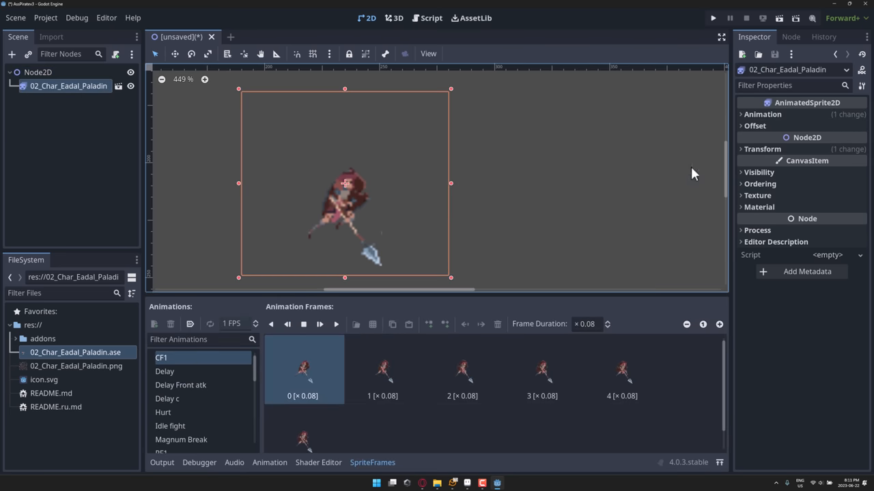
# - Preview the paladin's Delay, Delay c and Idle fight animations on the canvas
pyautogui.click(165, 371)
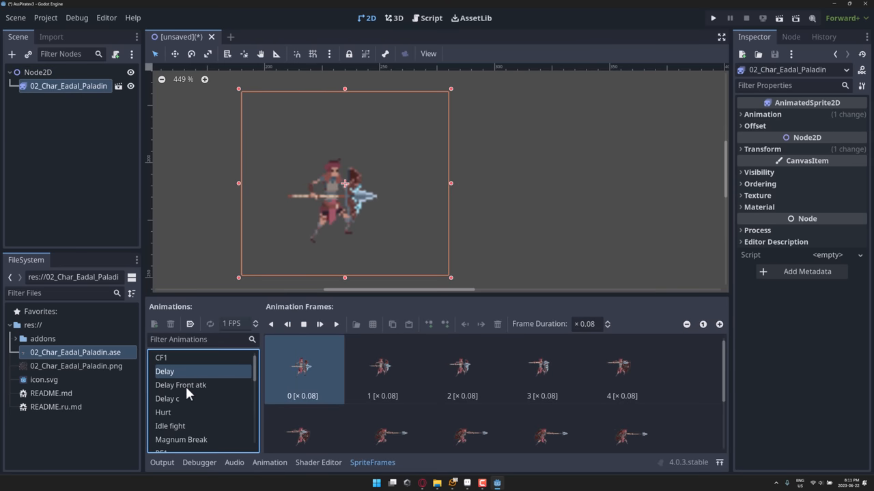
pyautogui.click(167, 399)
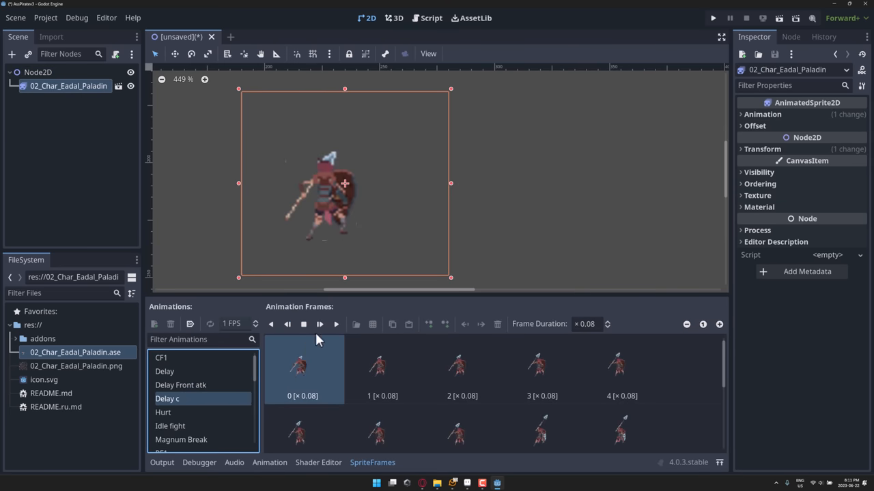
pyautogui.click(335, 324)
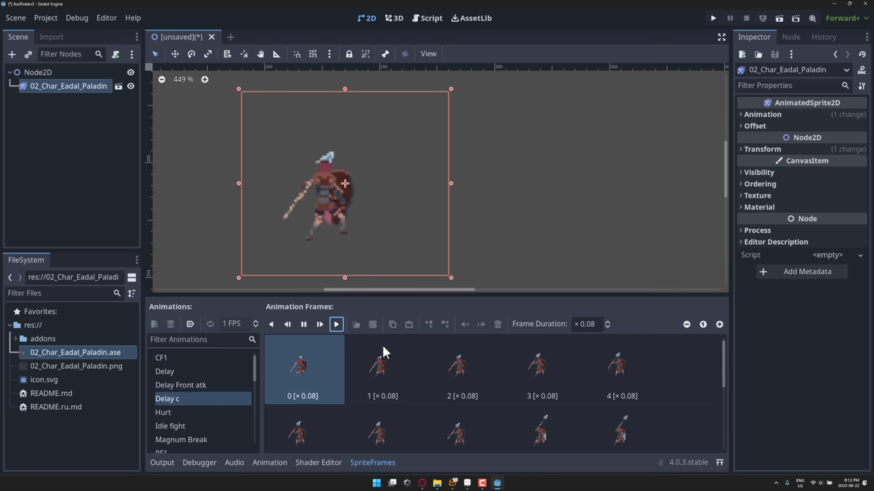
pyautogui.click(335, 324)
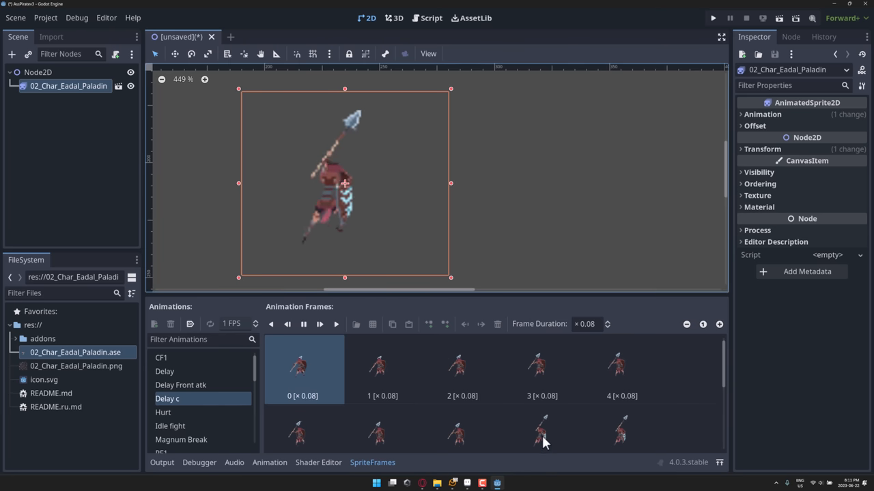
pyautogui.click(170, 413)
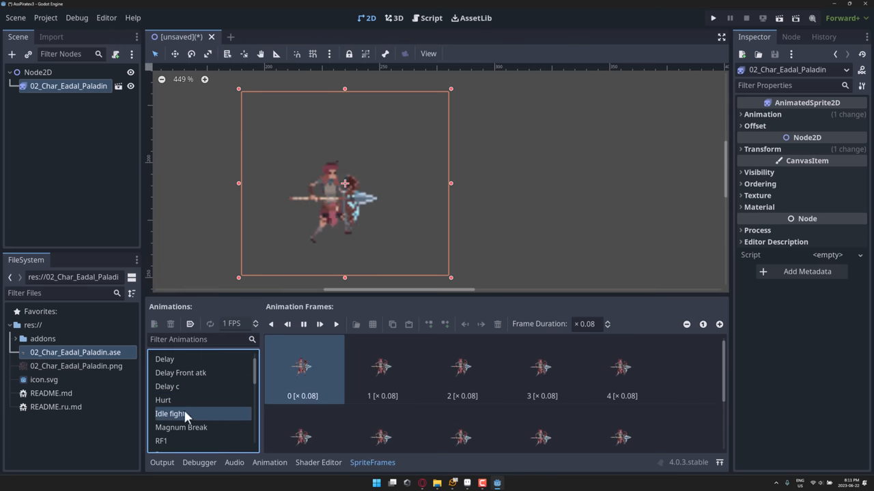
pyautogui.click(163, 400)
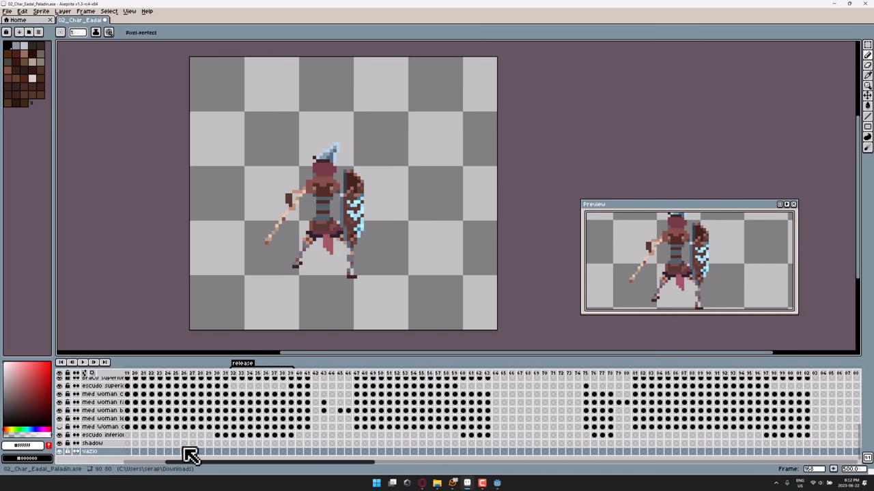
# - Scroll the paladin's Aseprite timeline to review its layers and frames
pyautogui.moveTo(191, 462); pyautogui.dragTo(516, 462)
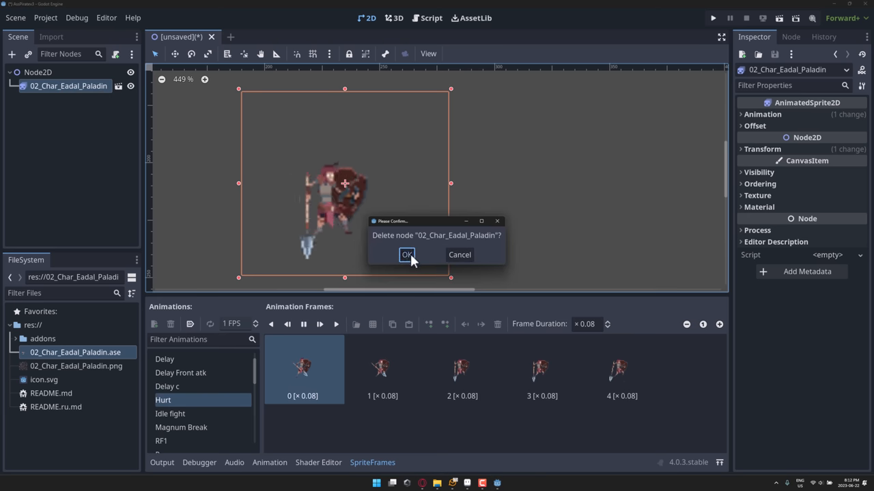
# - Delete the AnimatedSprite2D paladin, re-import as Sprite2D with AnimationPlayer, and restart
pyautogui.click(406, 255)
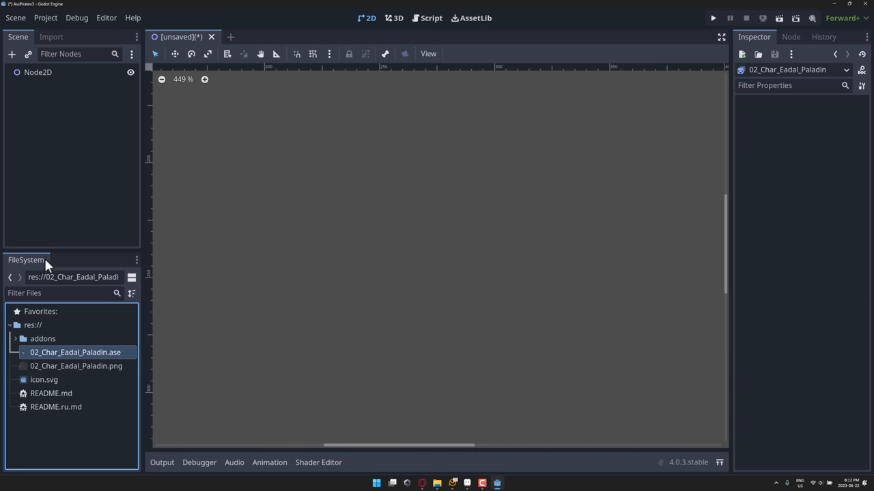
pyautogui.click(50, 37)
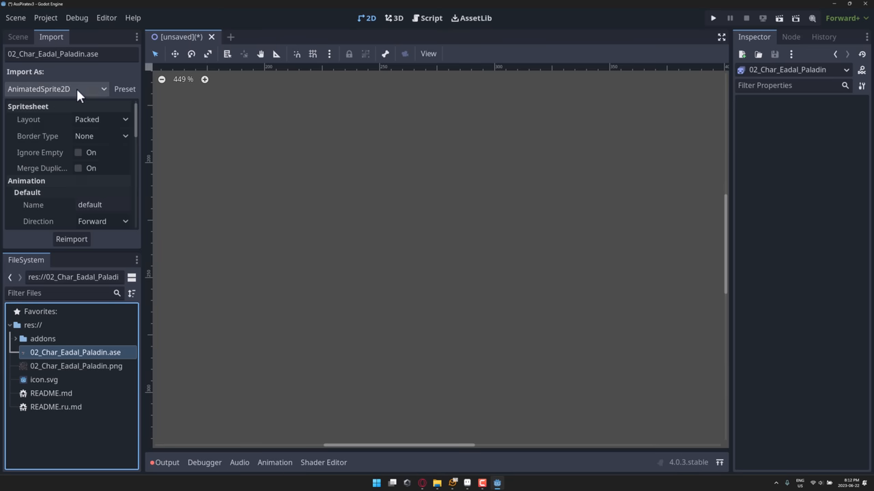
pyautogui.click(56, 89)
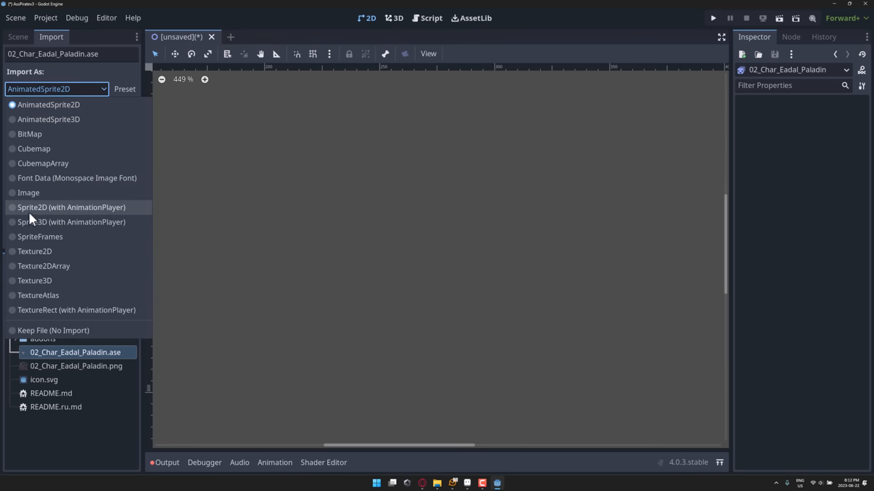
pyautogui.click(71, 207)
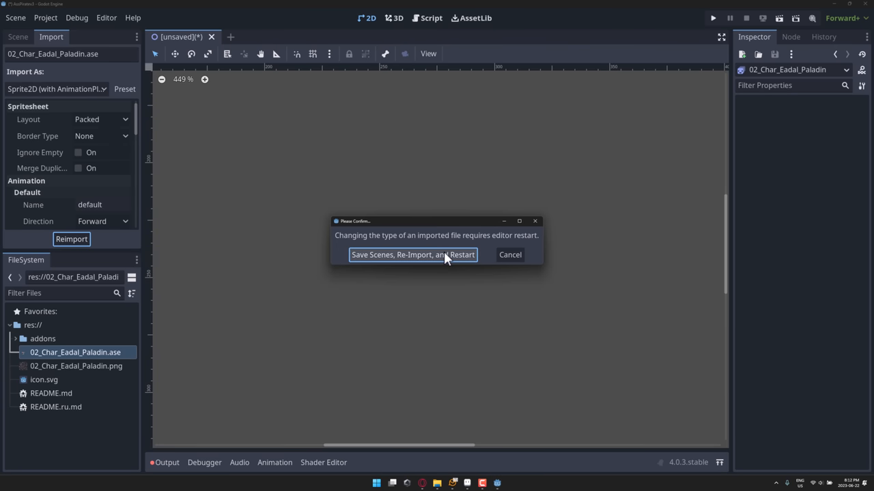
pyautogui.click(413, 254)
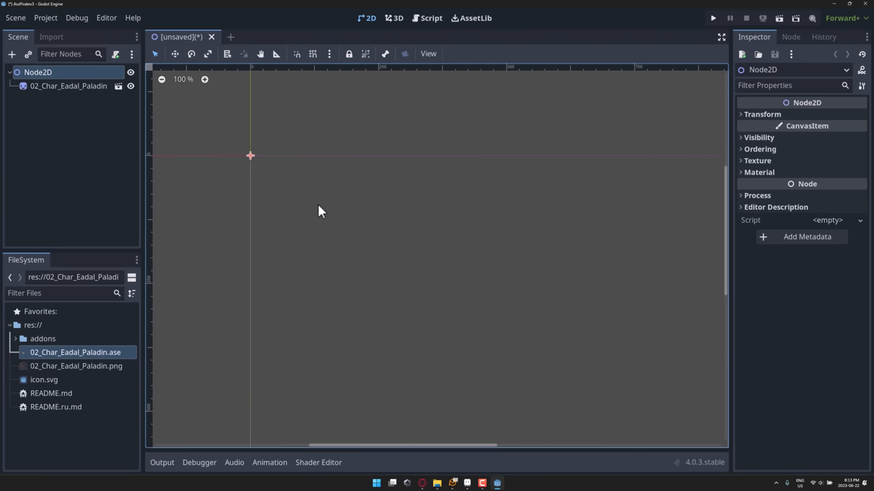
# - Open 02_Char_Eadal_Paladin.ase and view its AnimationPlayer slide animation tracks
pyautogui.click(69, 85)
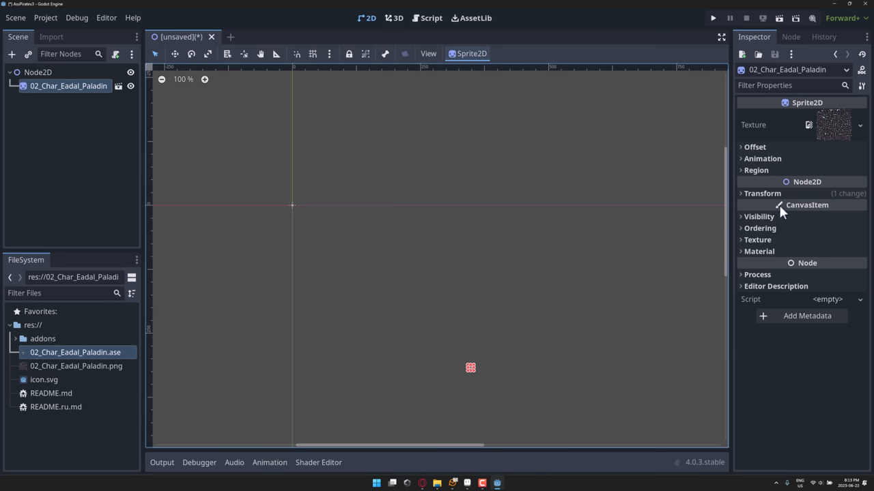
pyautogui.doubleClick(75, 353)
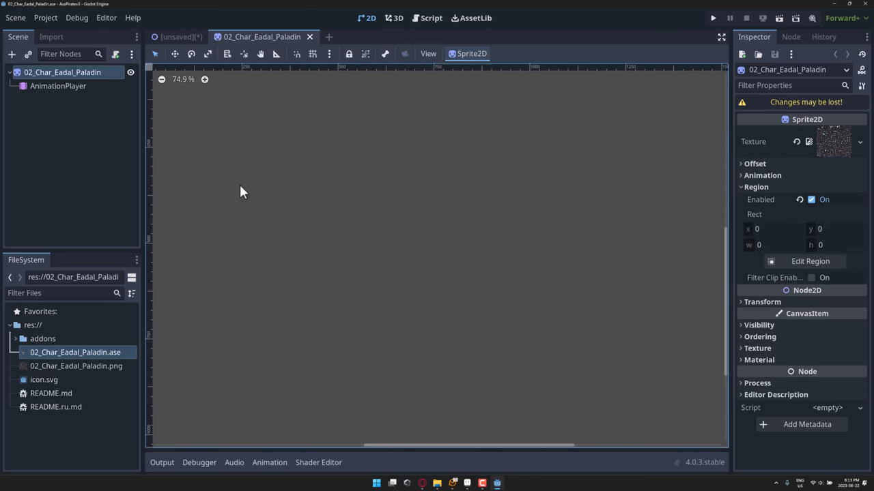
pyautogui.click(57, 86)
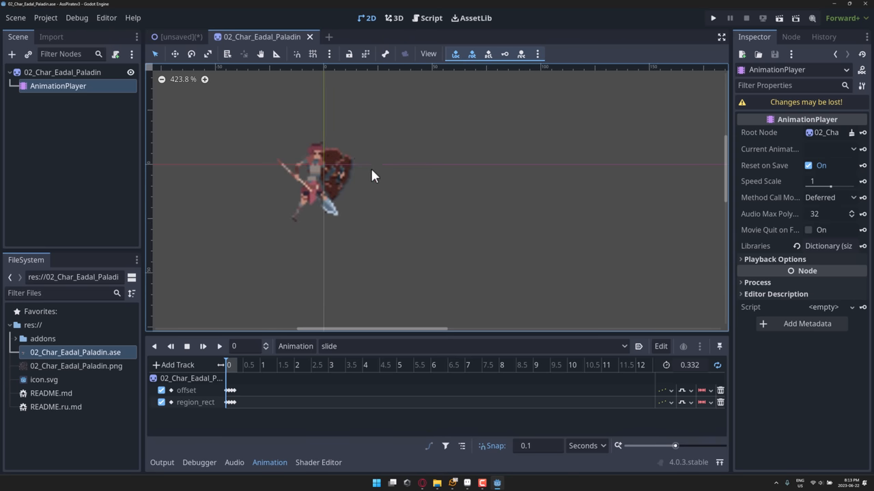
pyautogui.moveTo(374, 169)
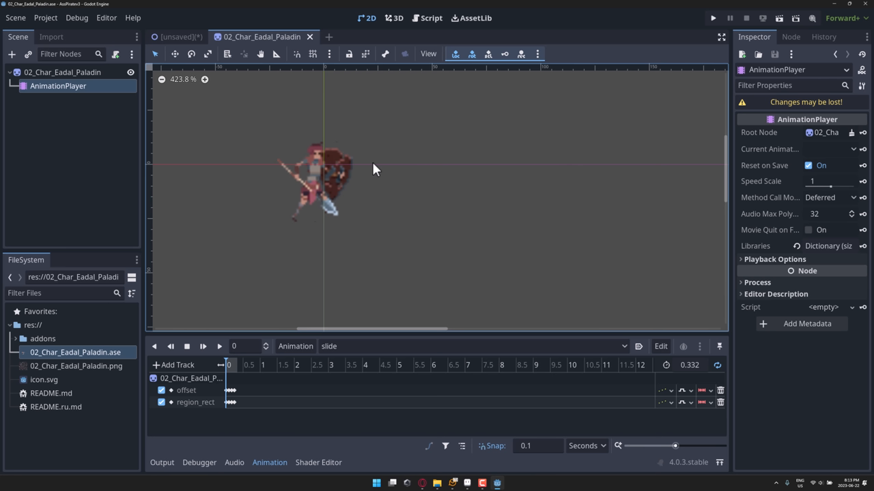
pyautogui.moveTo(380, 177)
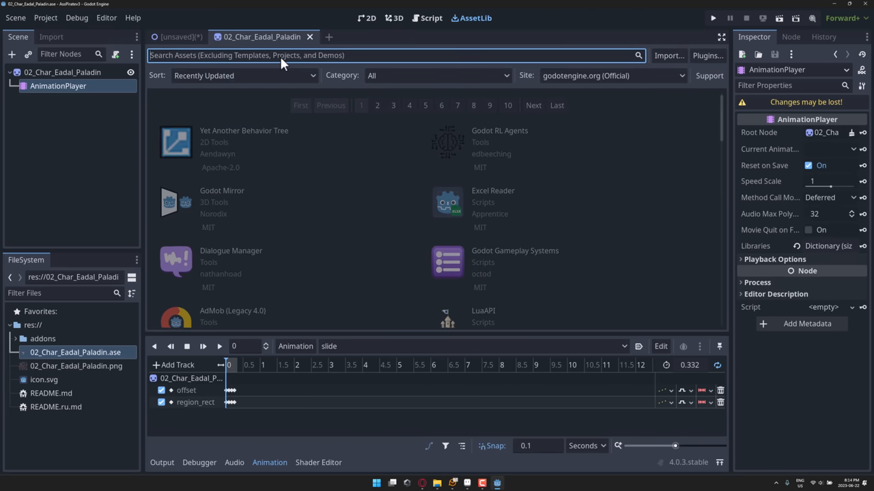
# - Search AssetLib for 'ASEP' and install the Aseprite Wizard plugin files
pyautogui.write('ASEP')
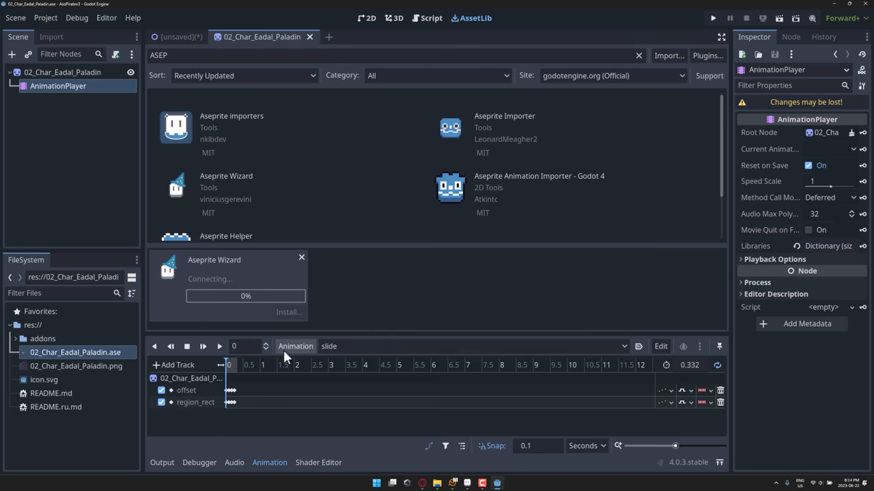
pyautogui.click(288, 312)
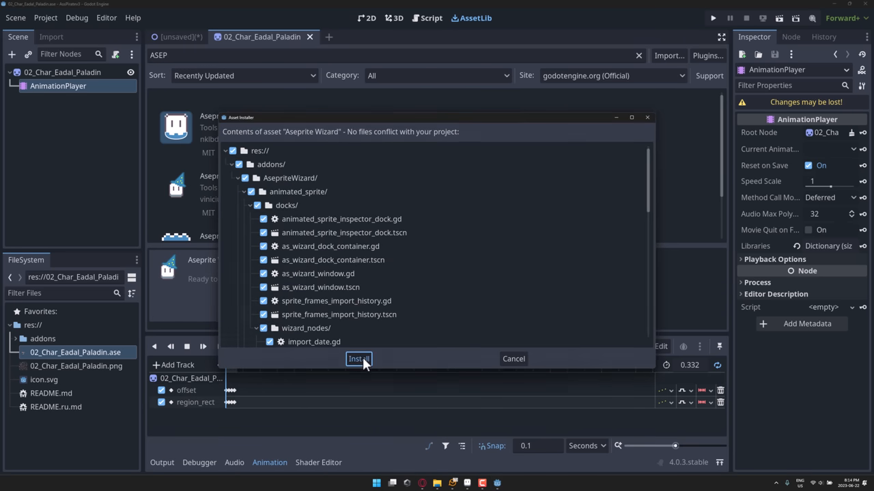
pyautogui.click(359, 359)
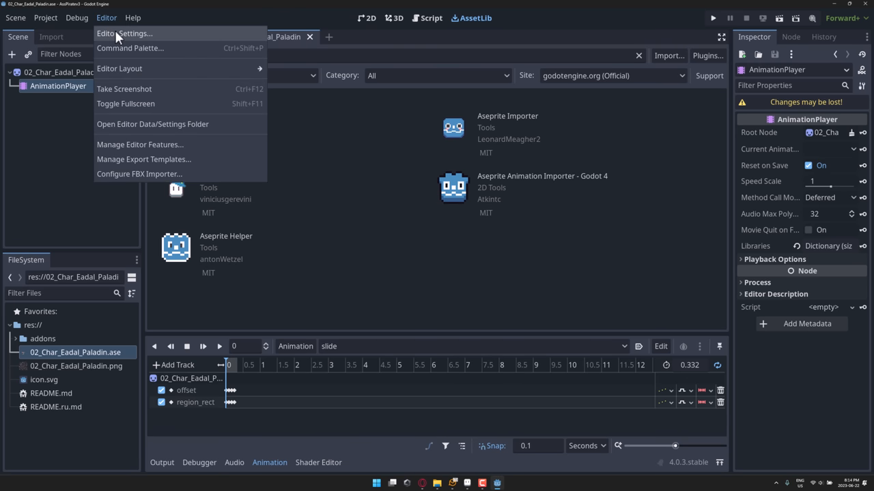
# - Check the Aseprite executable path under Editor Settings > Aseprite > General
pyautogui.click(124, 32)
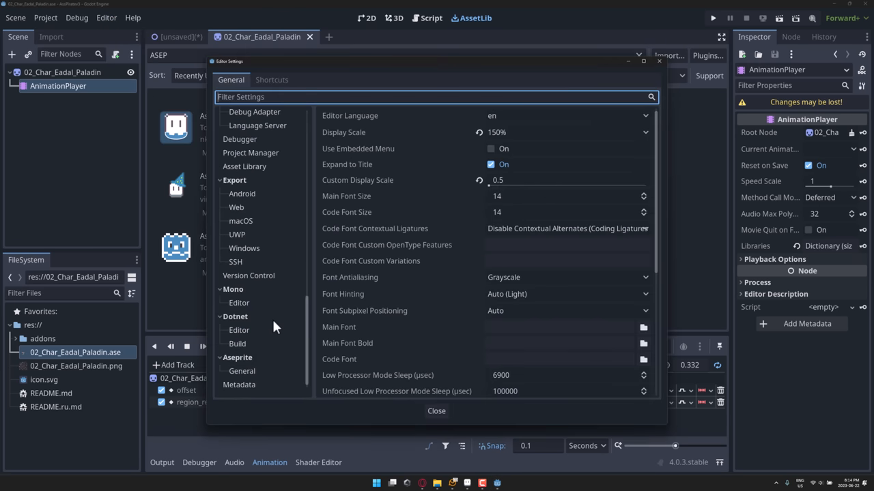
pyautogui.click(242, 370)
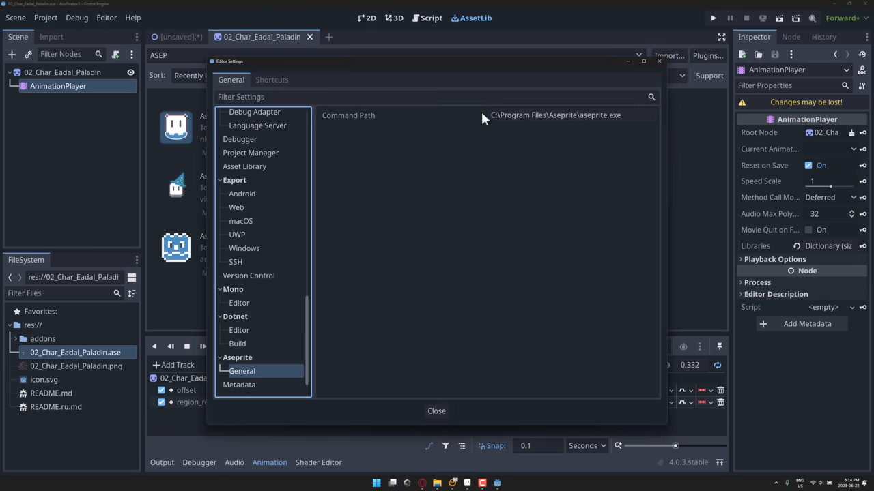
pyautogui.moveTo(436, 411)
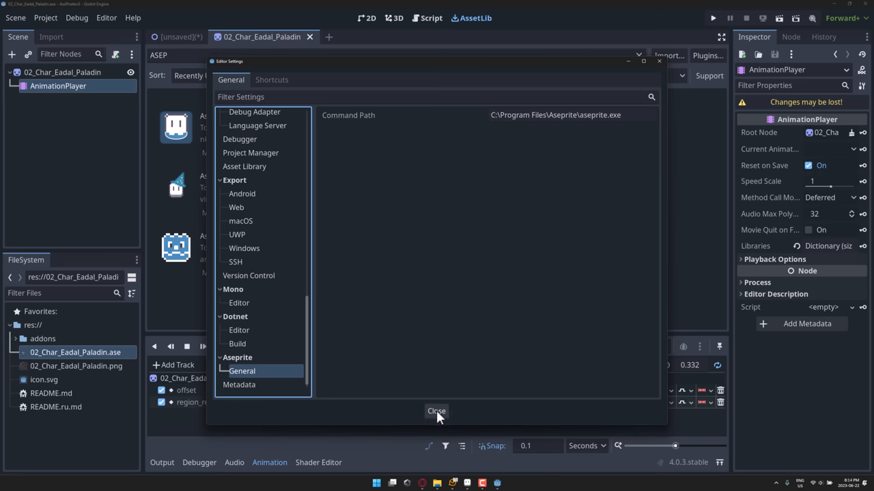
pyautogui.click(436, 411)
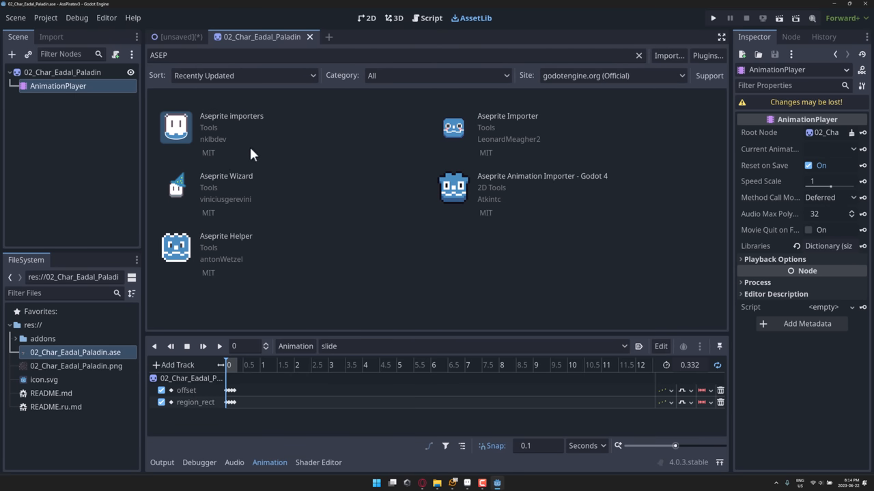
# - Confirm both Aseprite plugins are enabled, then launch the Aseprite Spritesheet Wizard
pyautogui.click(45, 17)
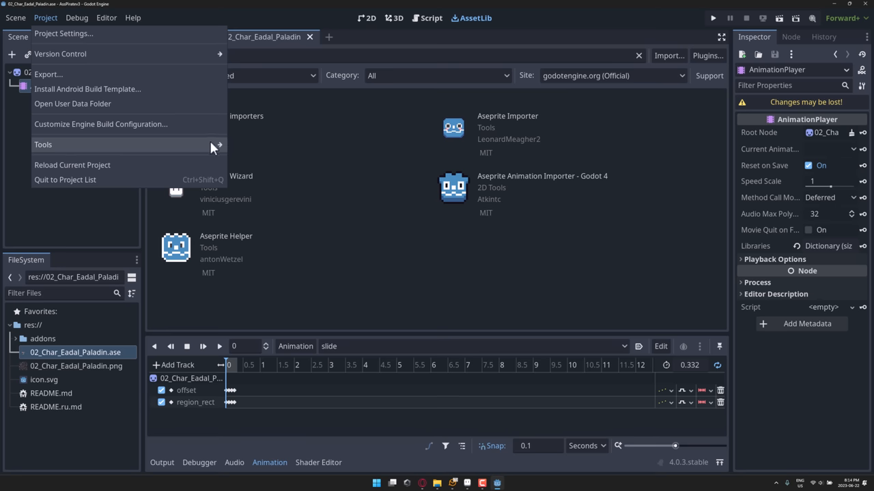
pyautogui.click(63, 33)
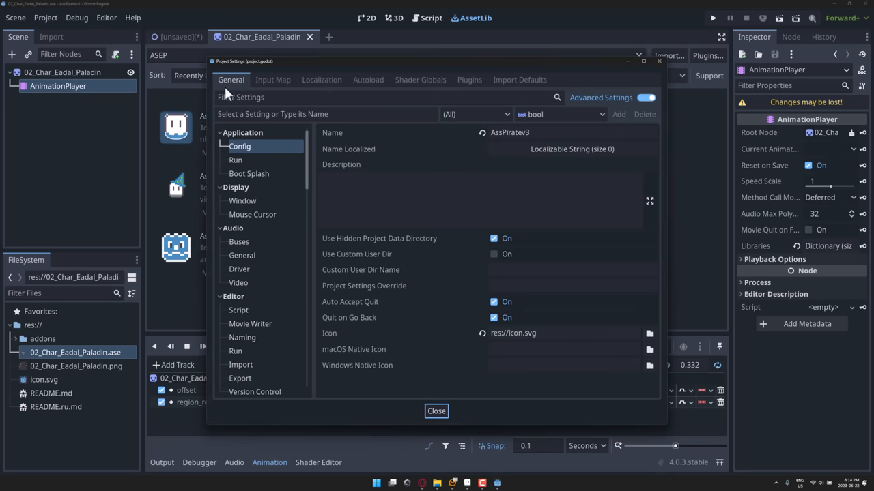
pyautogui.click(469, 80)
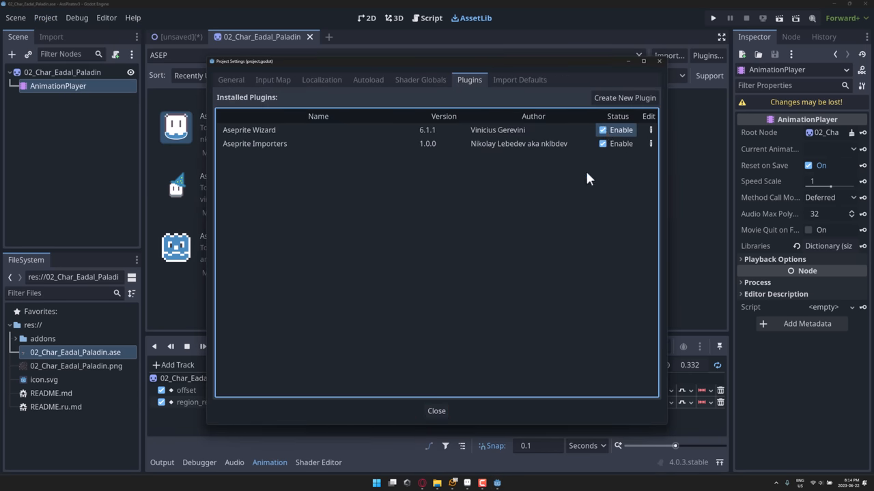
pyautogui.click(45, 17)
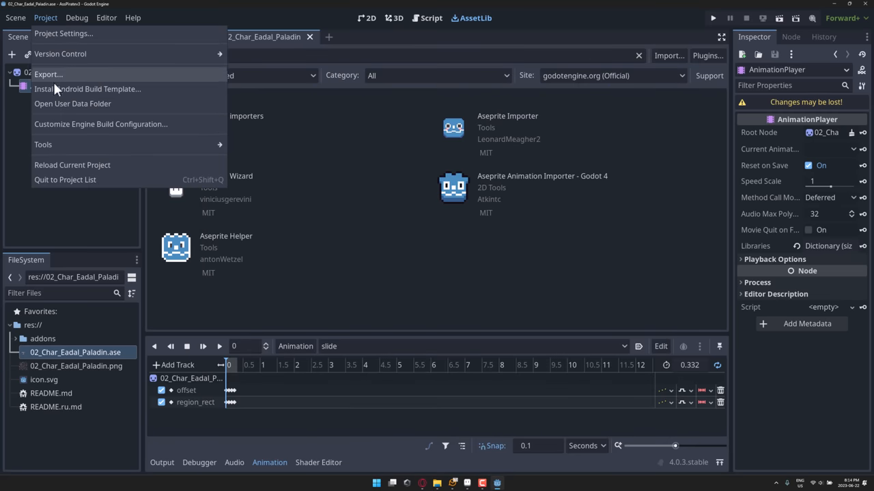
pyautogui.moveTo(43, 144)
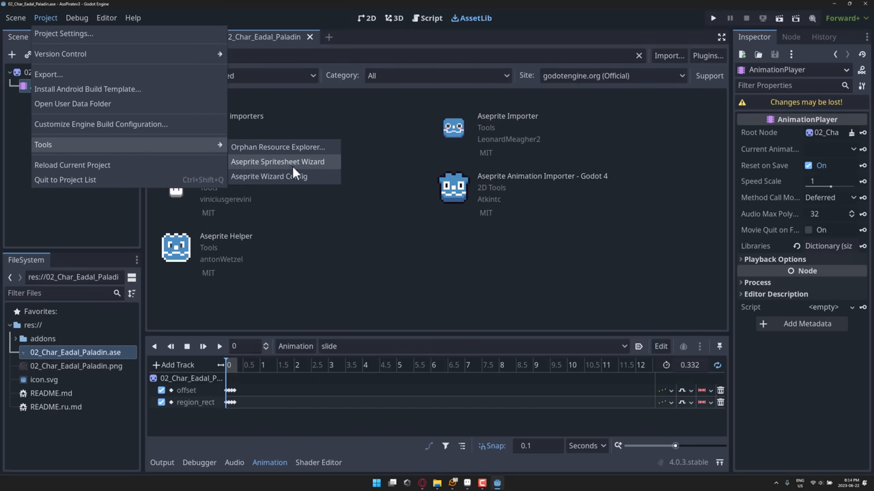
pyautogui.click(268, 177)
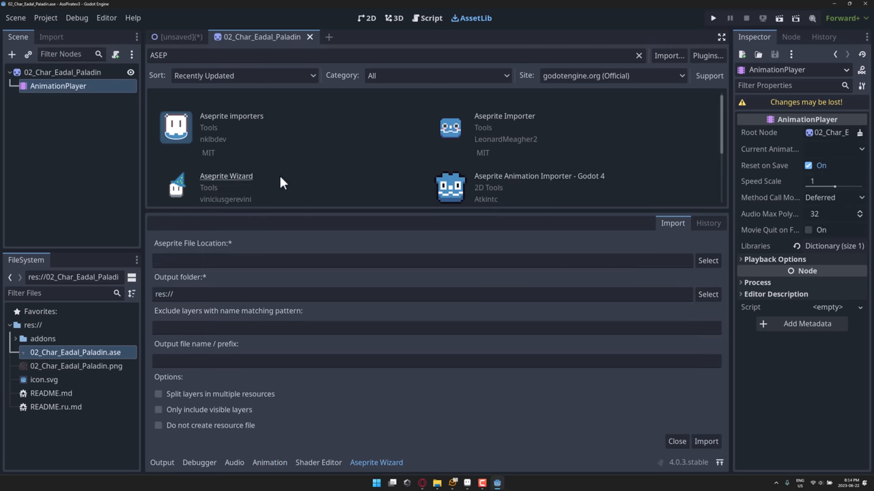
# - Import the paladin .ase via the Wizard, remove old PNG and .res, inspect the PNG
pyautogui.click(707, 260)
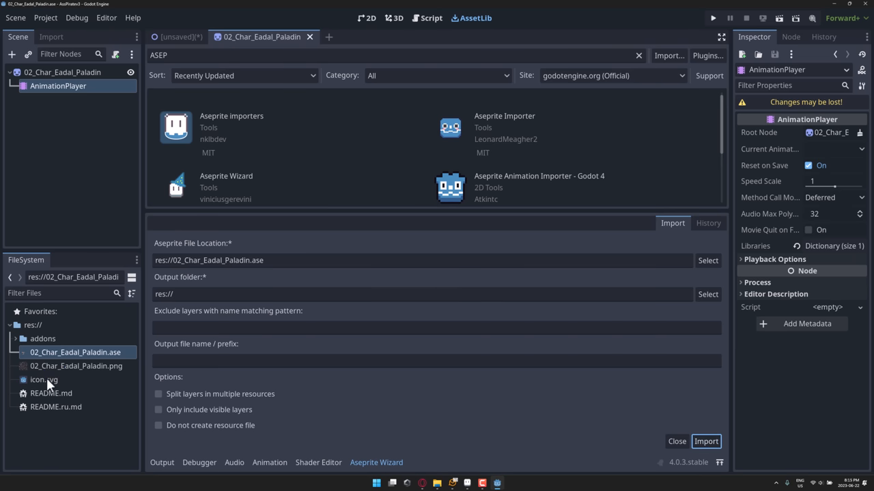
pyautogui.click(76, 366)
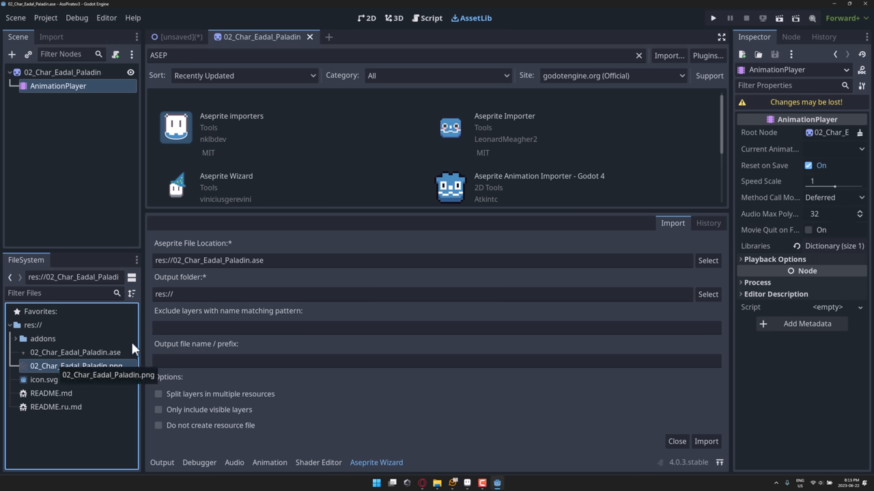
pyautogui.click(76, 366)
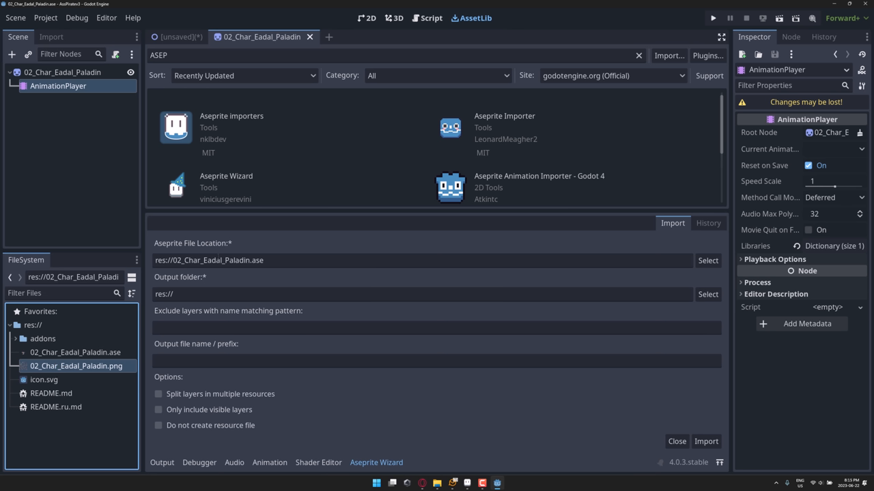
pyautogui.moveTo(68, 369)
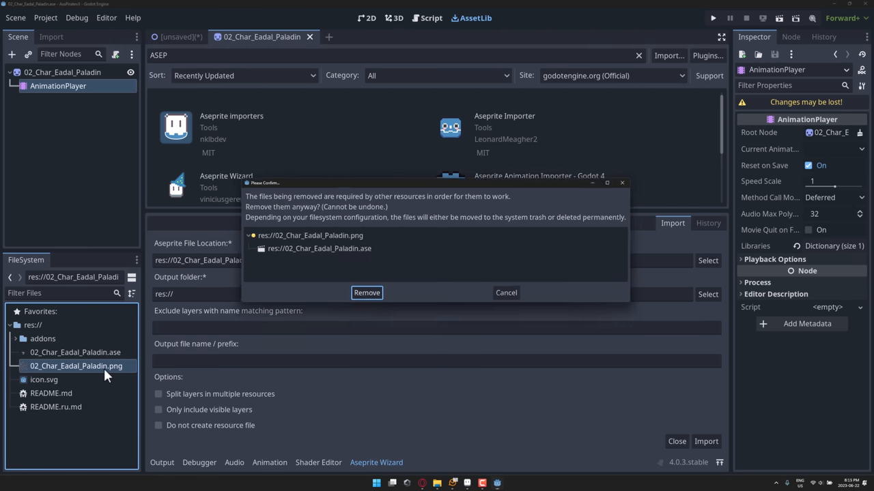
pyautogui.click(366, 293)
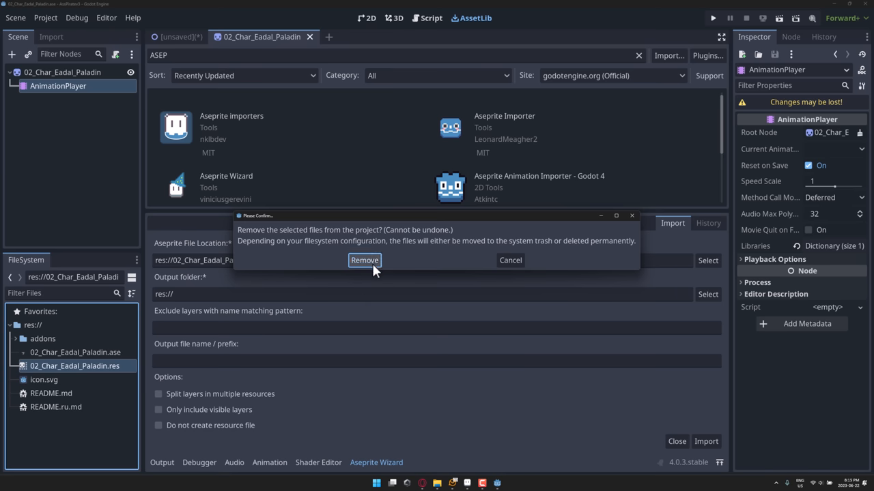
pyautogui.click(364, 260)
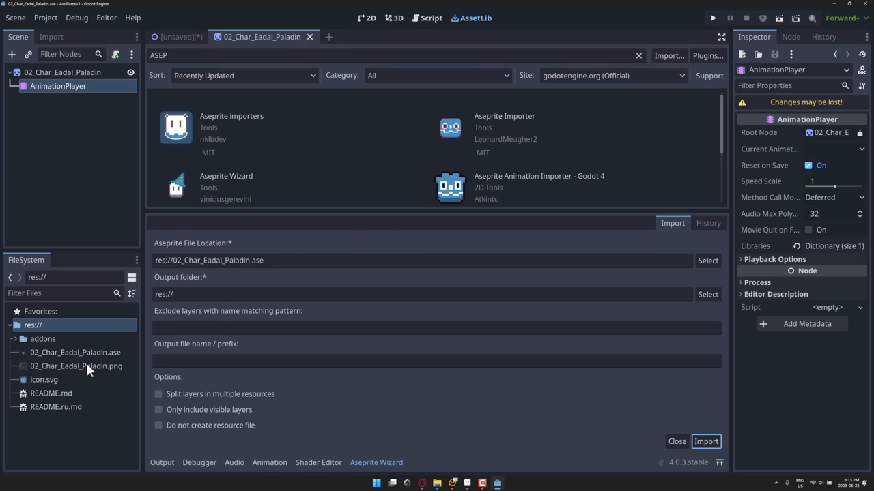
pyautogui.click(77, 366)
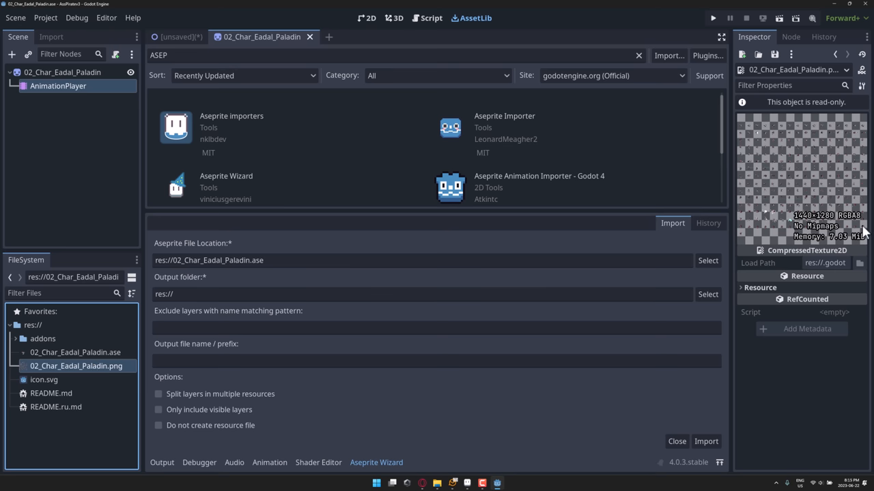
pyautogui.moveTo(410, 20)
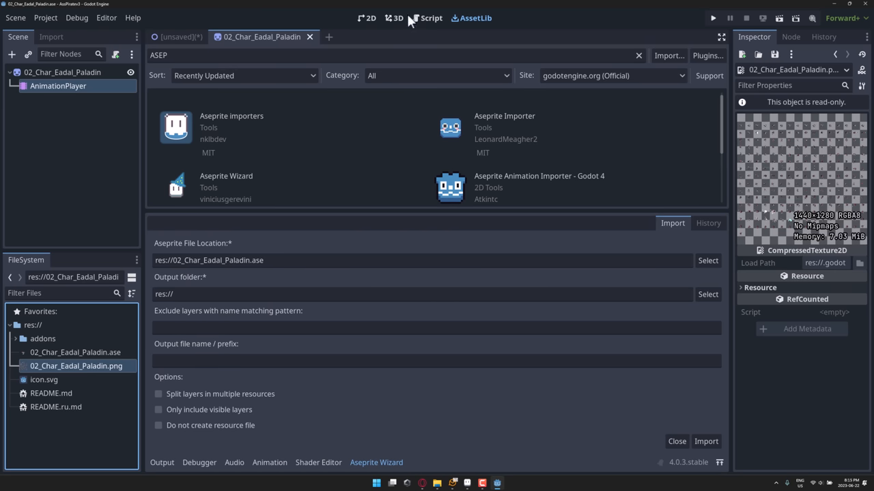
# - Reopen the Plugins list to review Aseprite Wizard and Aseprite Importers, then close it
pyautogui.click(45, 17)
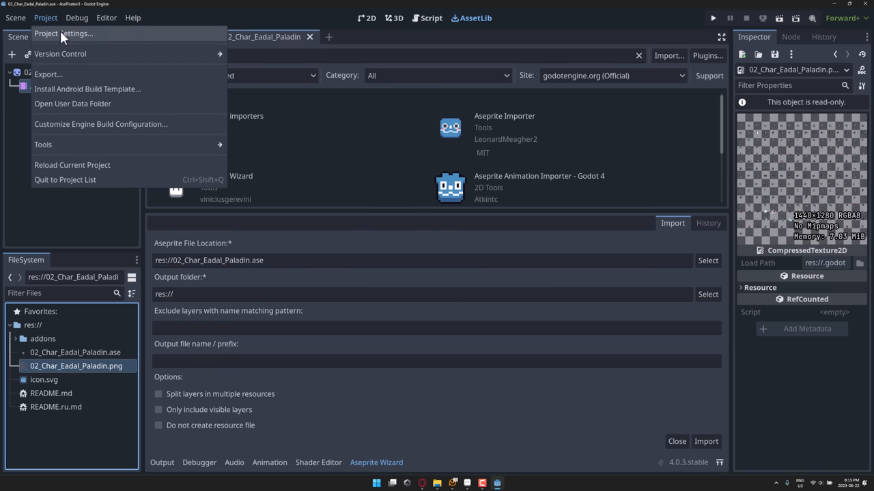
pyautogui.click(62, 34)
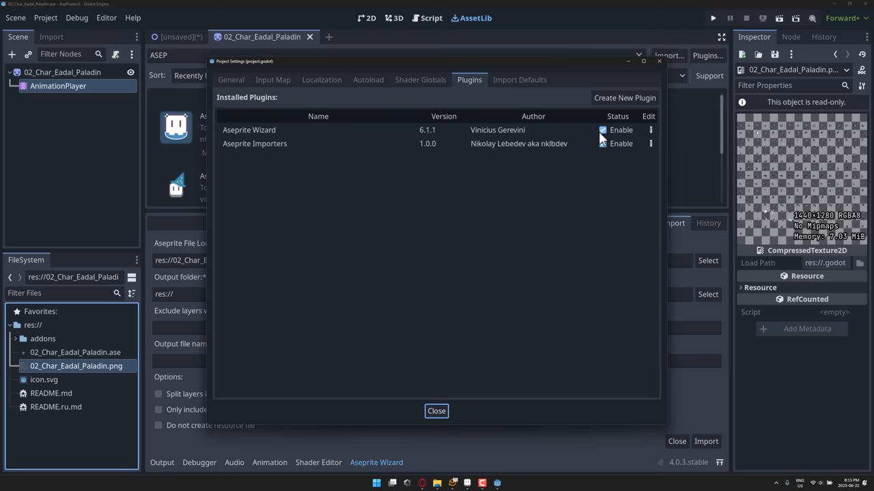
pyautogui.click(436, 411)
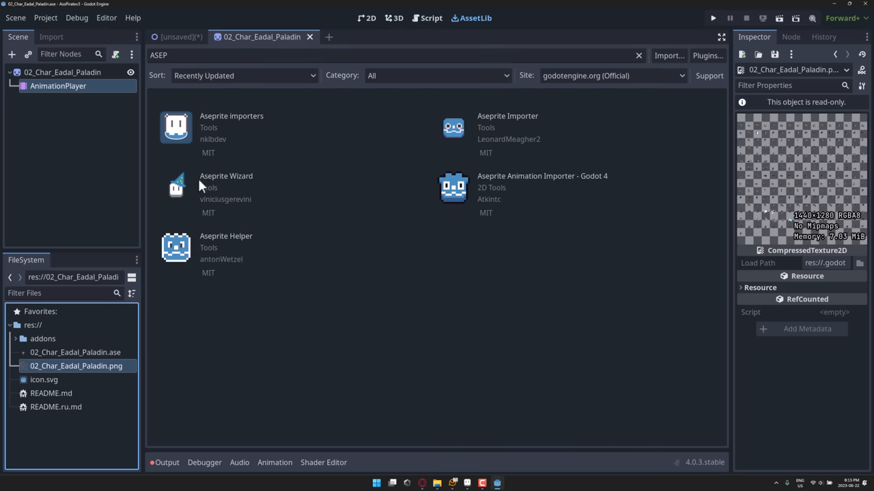
pyautogui.moveTo(75, 360)
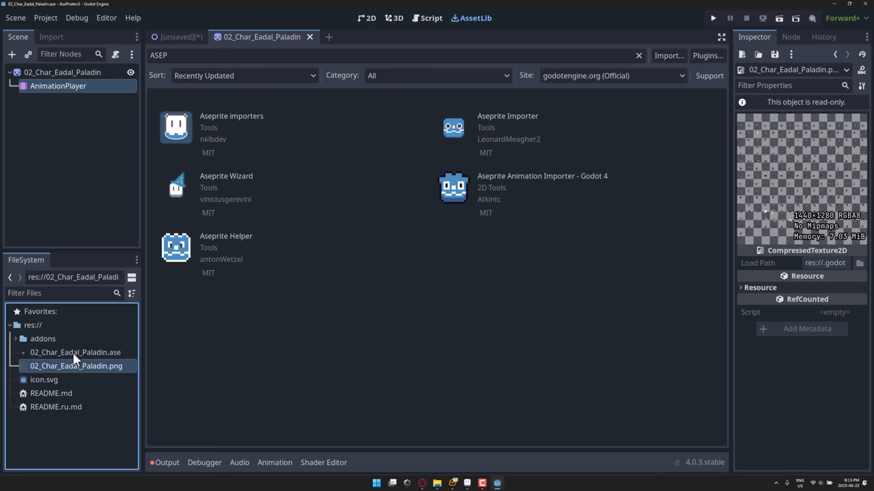
pyautogui.moveTo(48, 37)
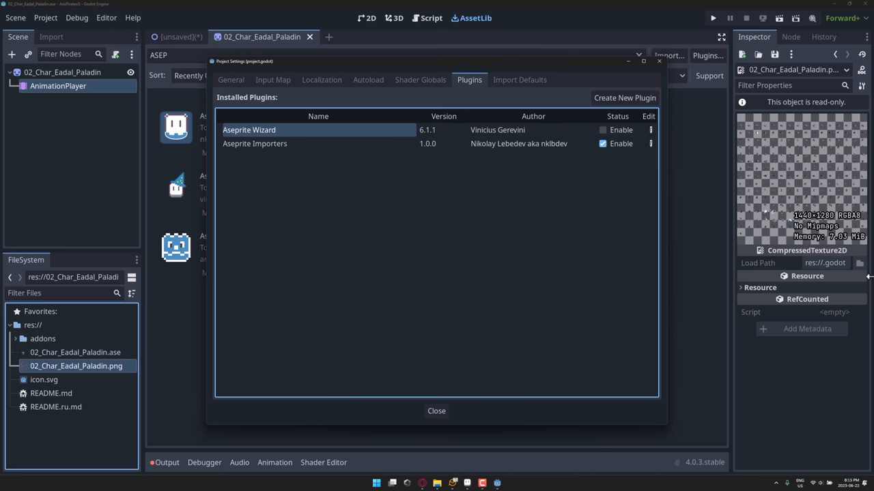
pyautogui.moveTo(830, 256)
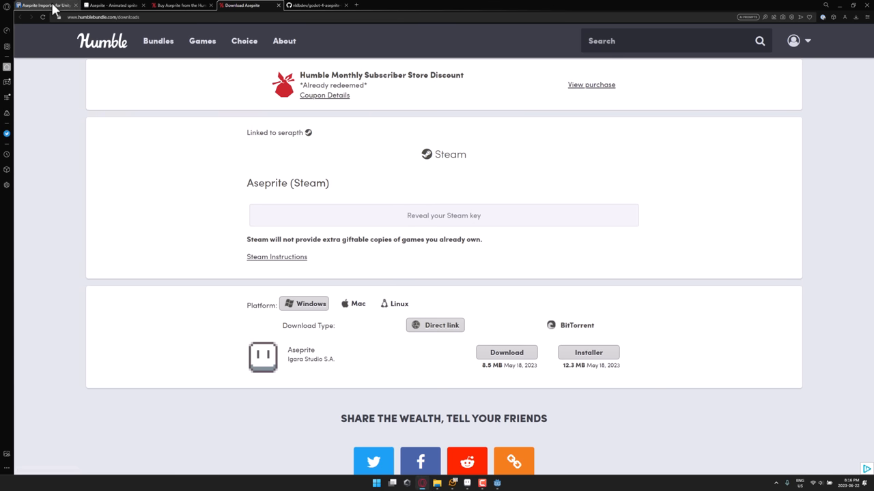
# - Switch from the GameFromScratch article to the aseprite.org homepage tab
pyautogui.click(45, 6)
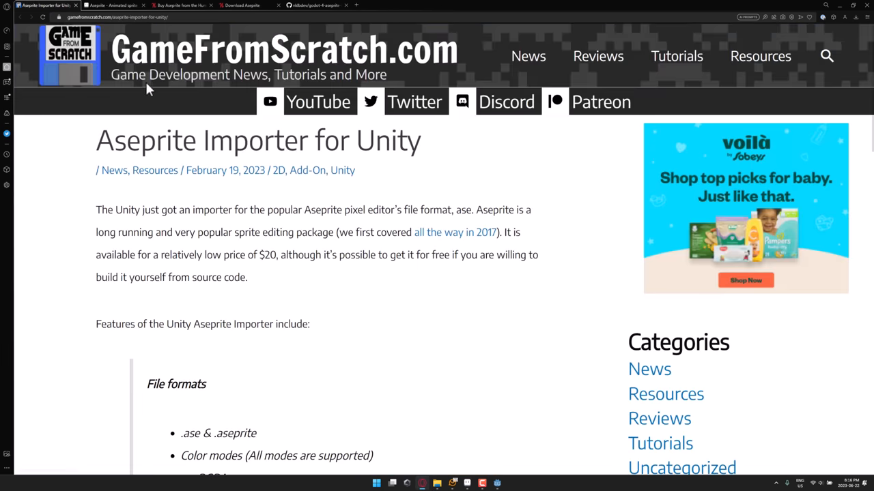
pyautogui.click(114, 5)
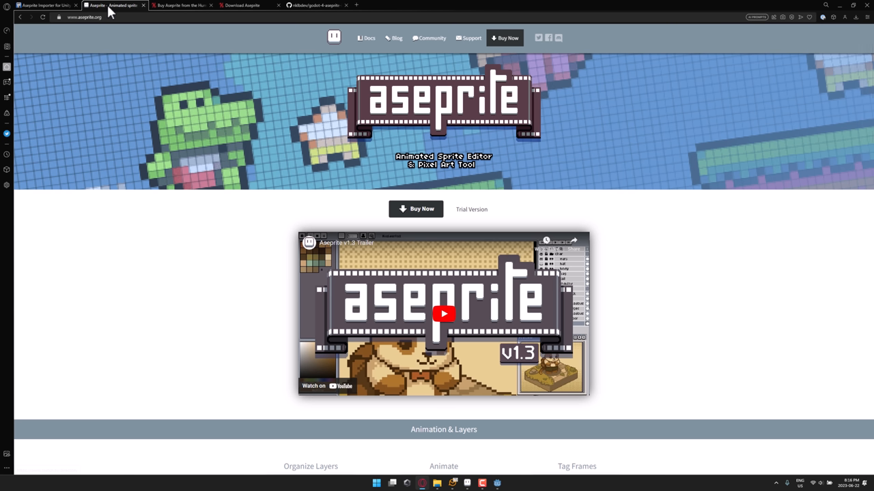
pyautogui.moveTo(793, 222)
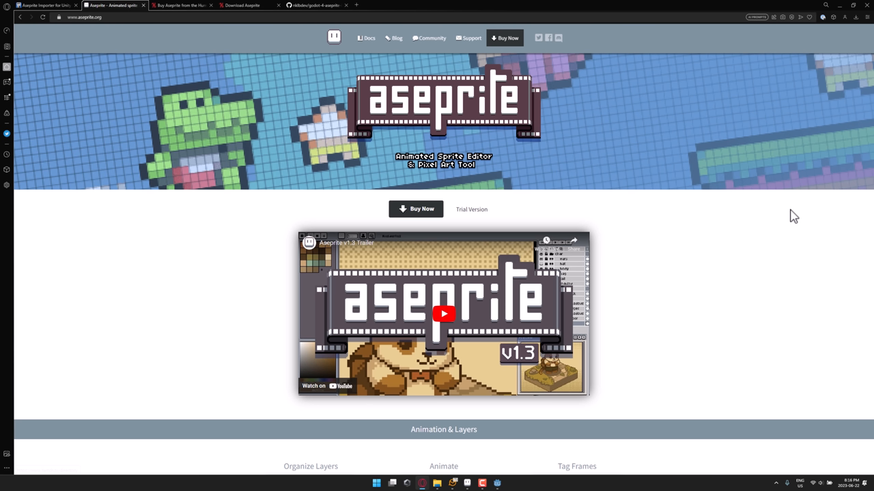
pyautogui.moveTo(531, 288)
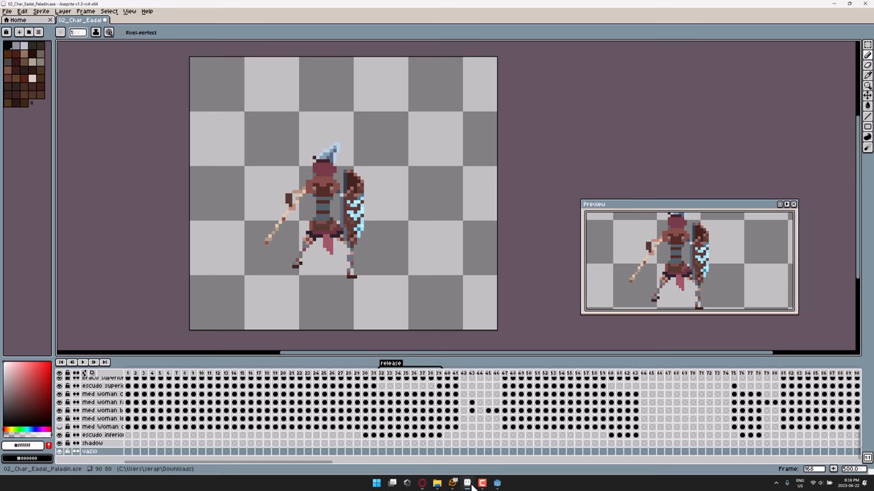
pyautogui.click(482, 483)
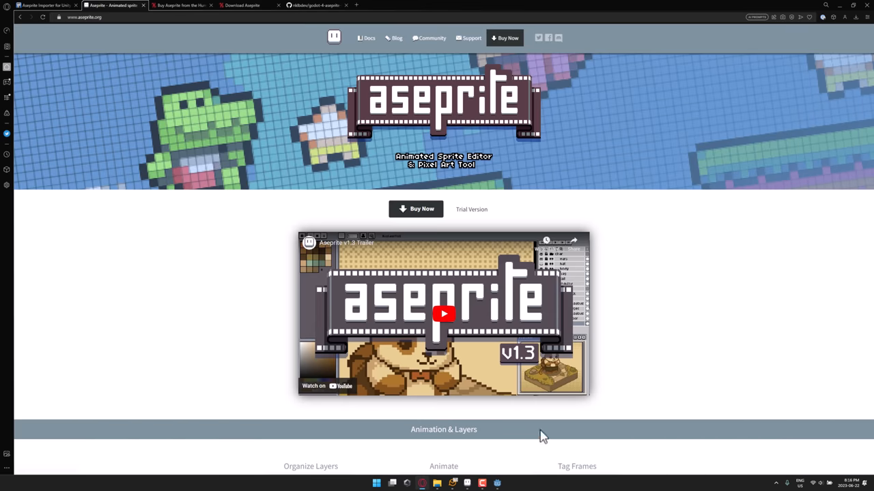
pyautogui.moveTo(443, 331)
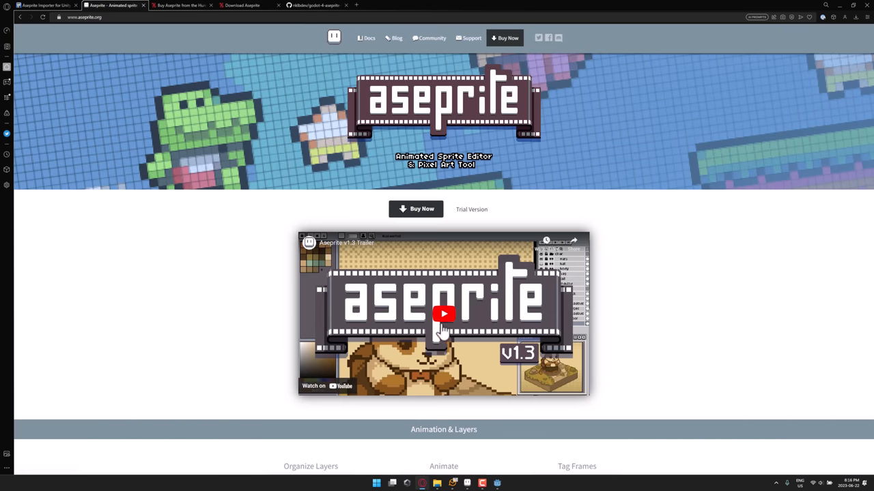
pyautogui.moveTo(360, 306)
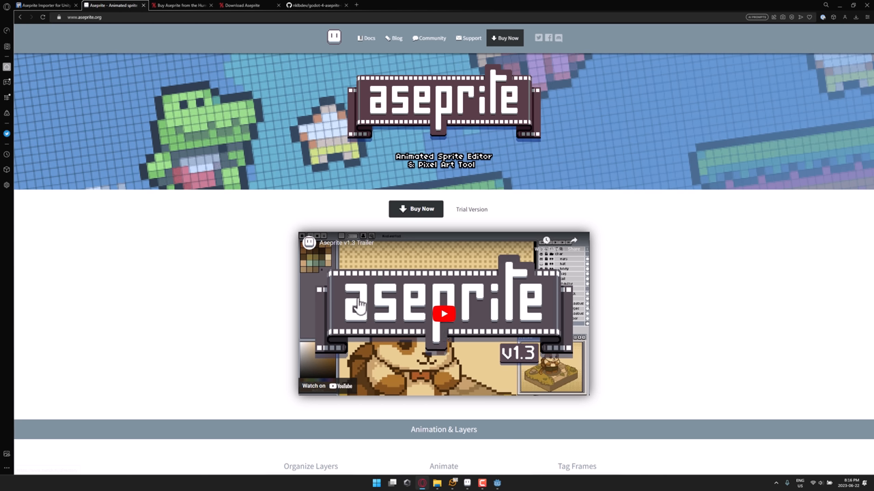
pyautogui.moveTo(301, 234)
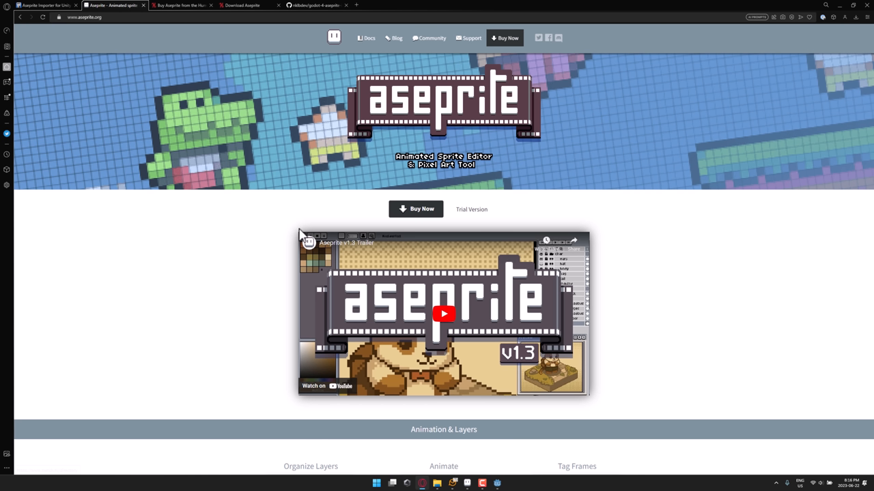
pyautogui.moveTo(444, 204)
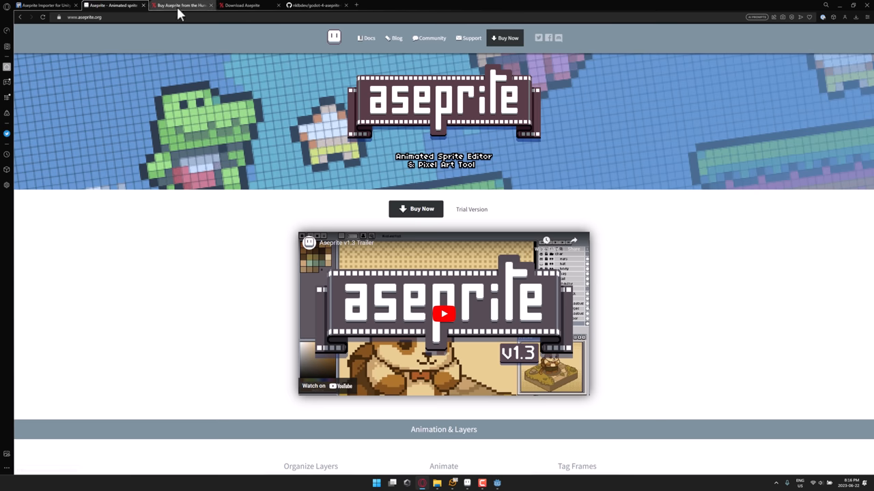
# - Show Humble Bundle's CA$21.84 Aseprite listing, then the Windows download page
pyautogui.click(181, 6)
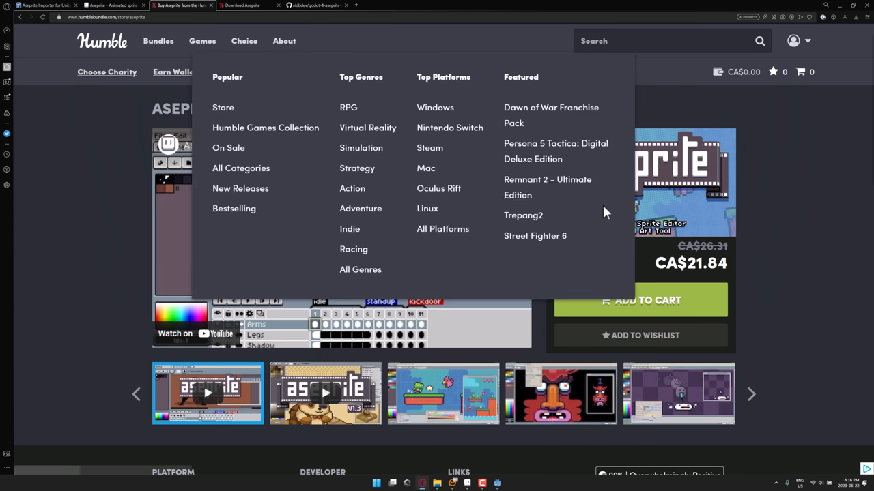
pyautogui.moveTo(838, 318)
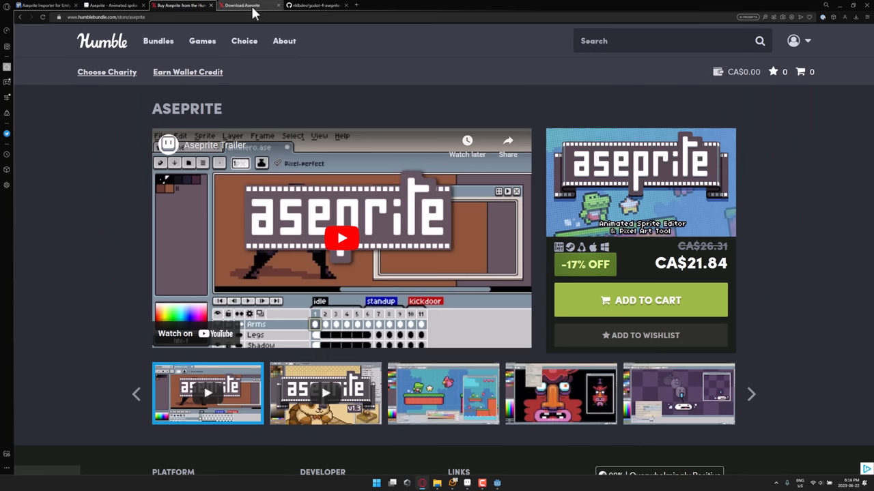
pyautogui.click(246, 6)
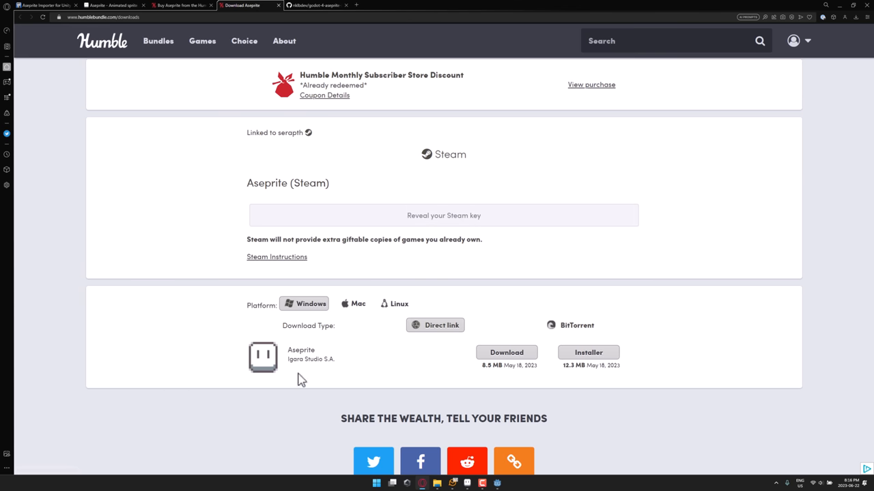
pyautogui.moveTo(362, 326)
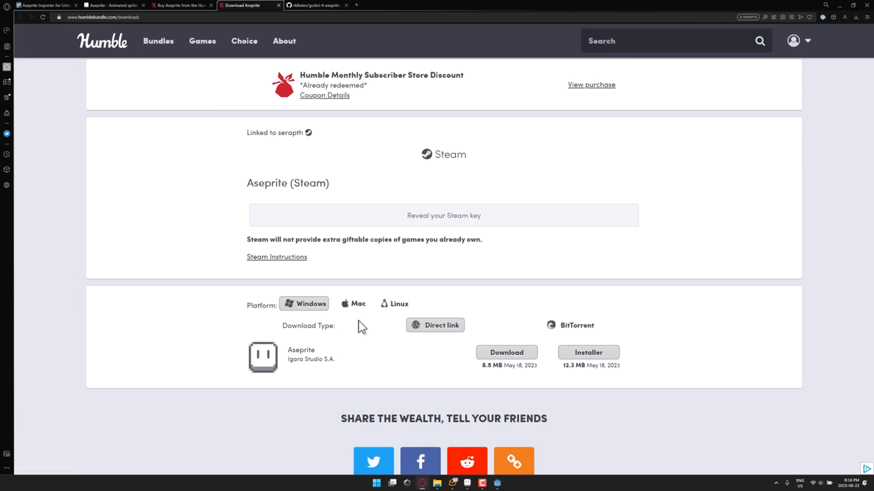
pyautogui.moveTo(453, 390)
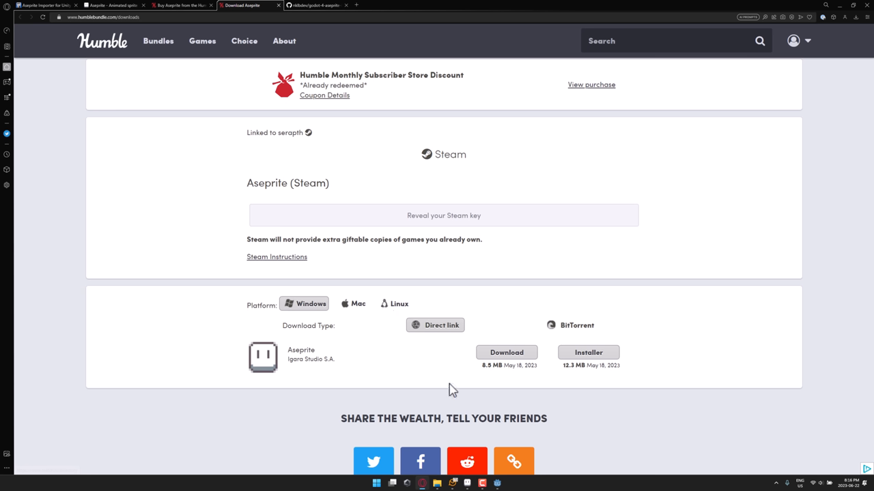
pyautogui.moveTo(495, 409)
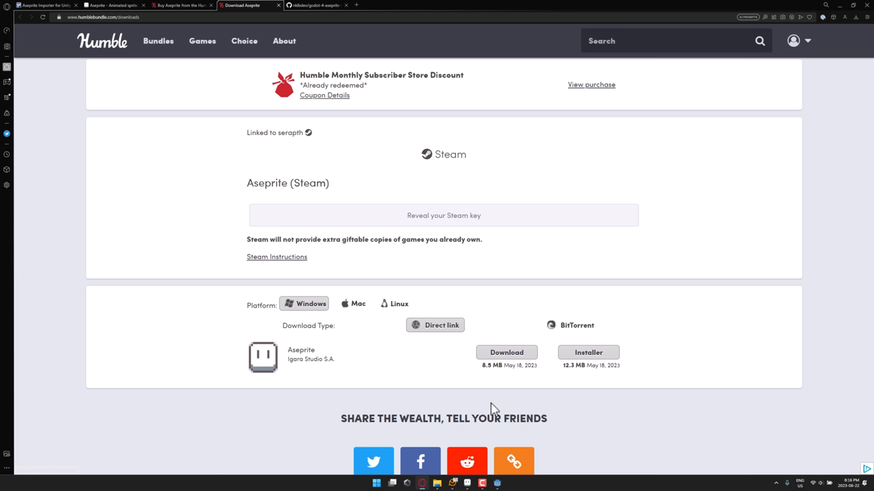
pyautogui.moveTo(223, 183)
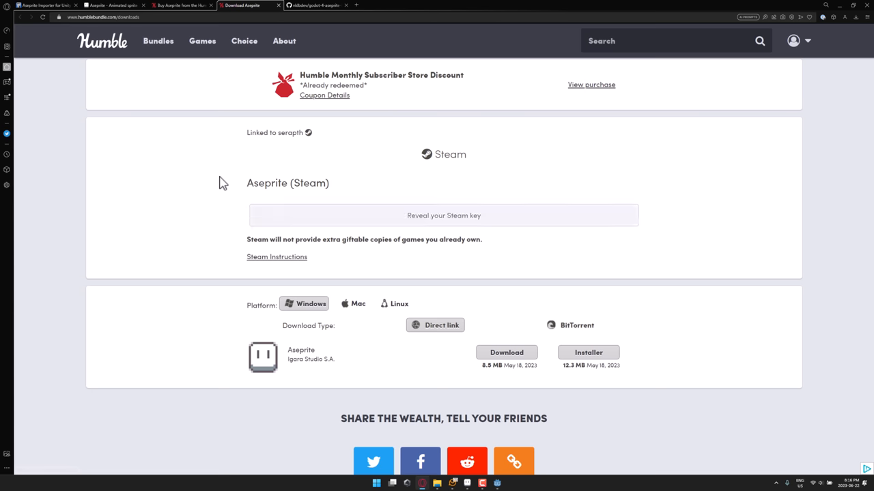
pyautogui.moveTo(160, 246)
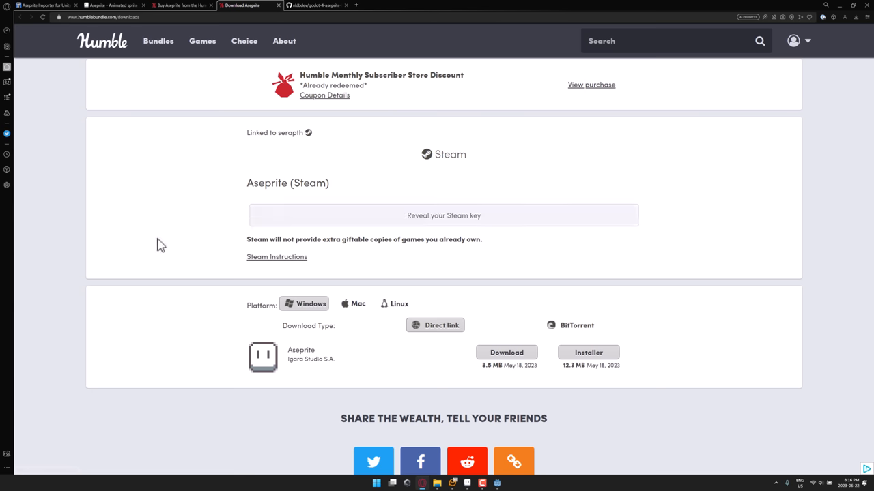
pyautogui.moveTo(330, 262)
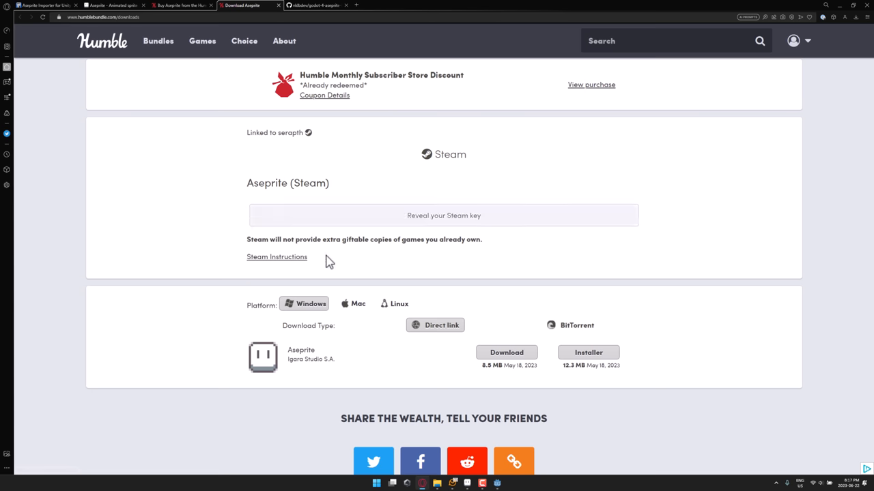
pyautogui.moveTo(236, 299)
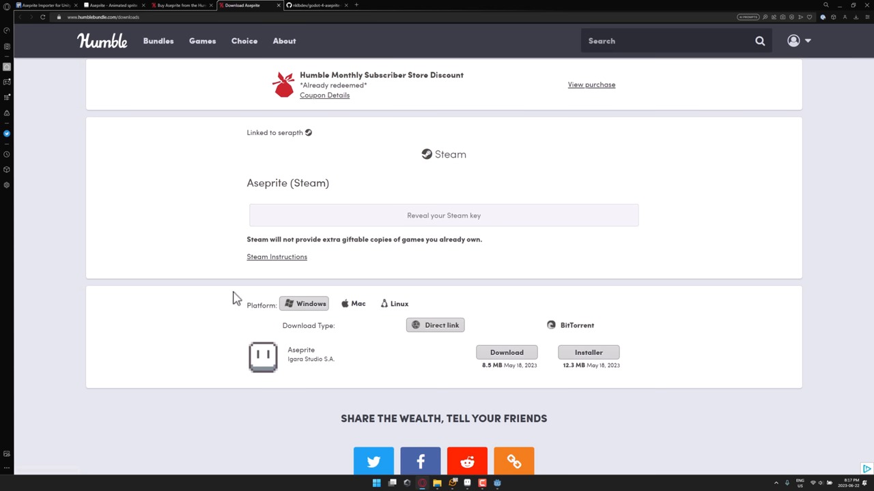
pyautogui.moveTo(149, 274)
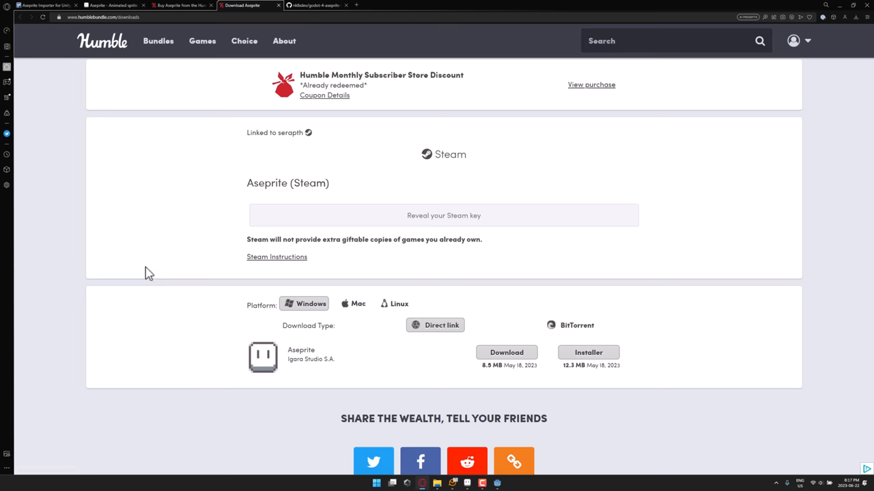
pyautogui.moveTo(292, 372)
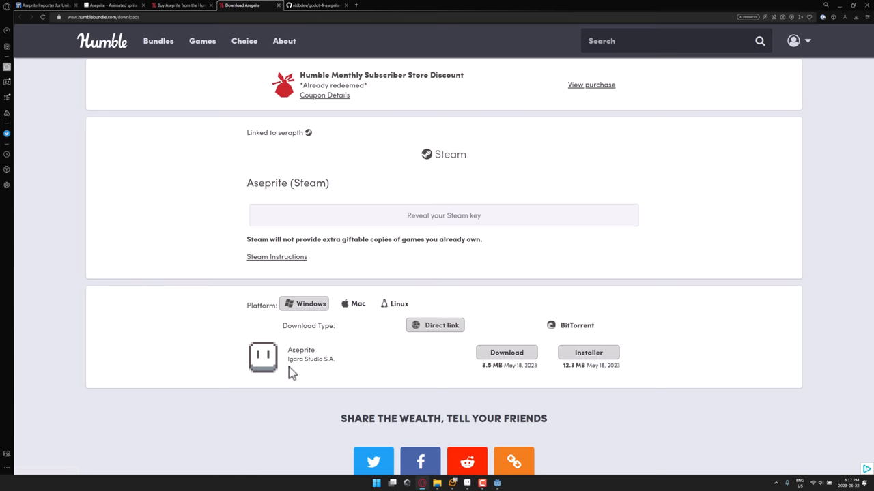